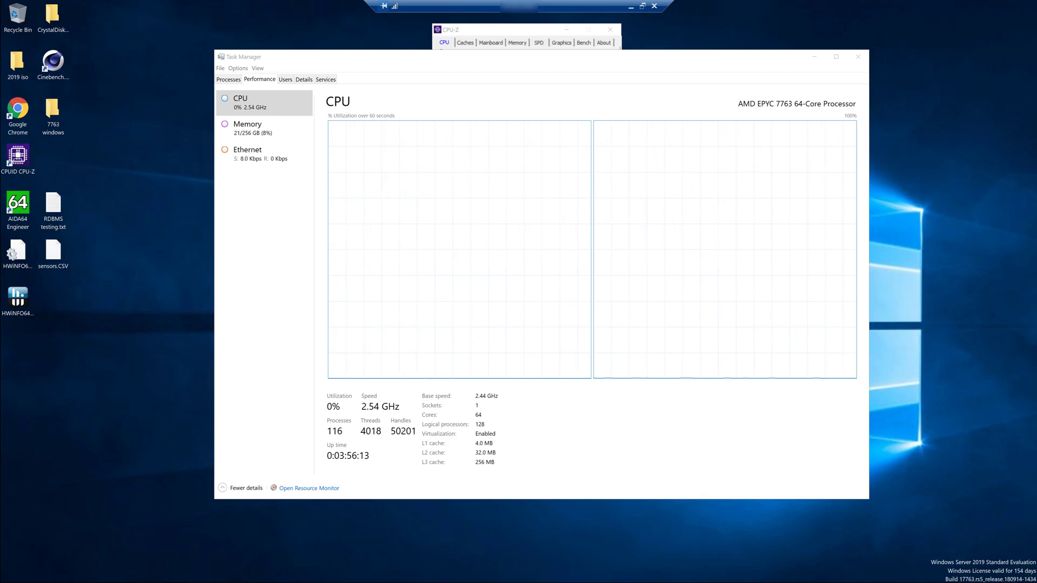
mouse_move(399, 201)
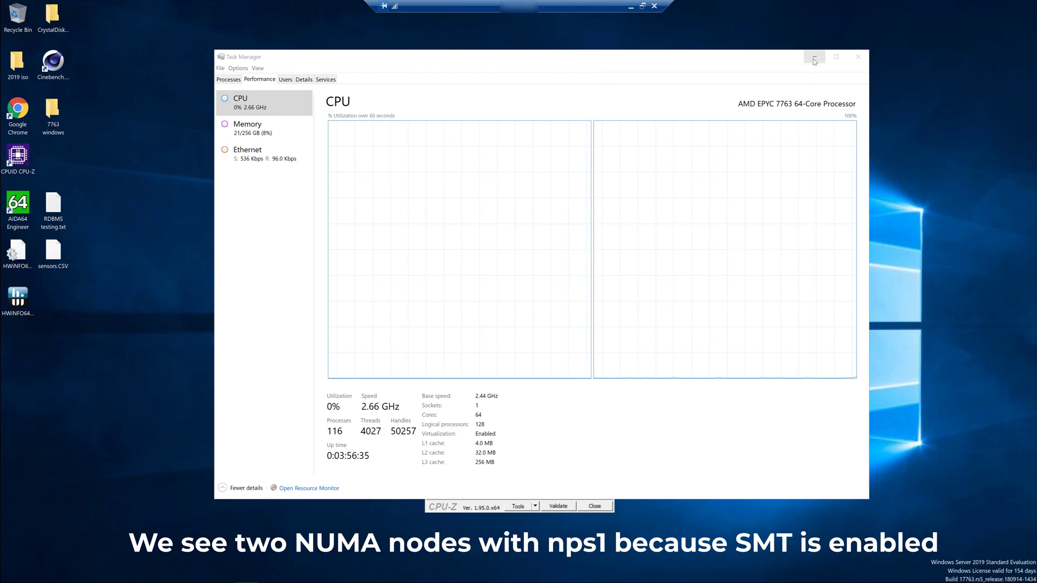
- Read 64 cores / 128 threads in CPU-Z and bring up the SSMS NUMA query script
click(814, 57)
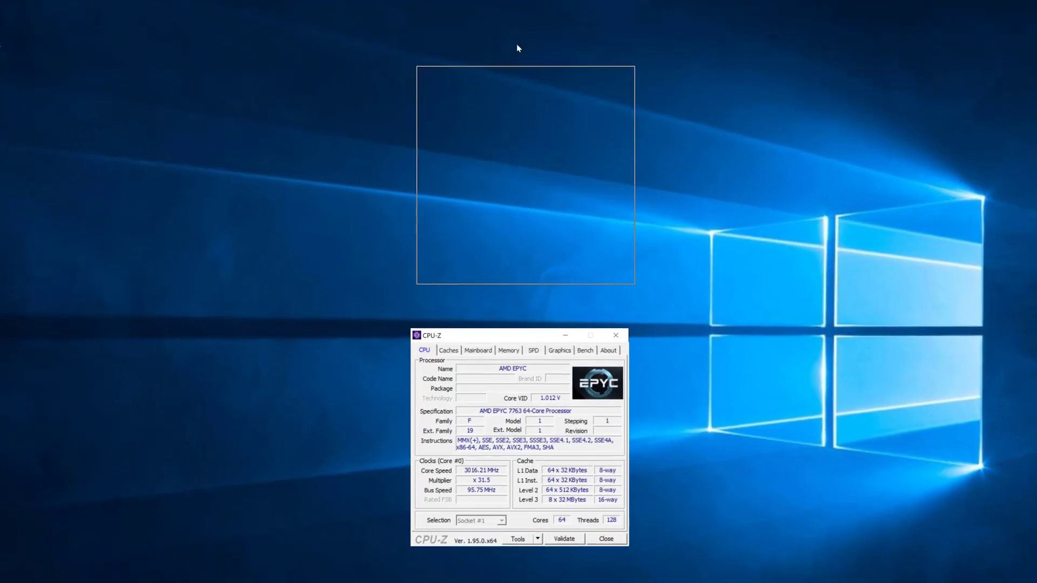
drag(523, 335, 520, 16)
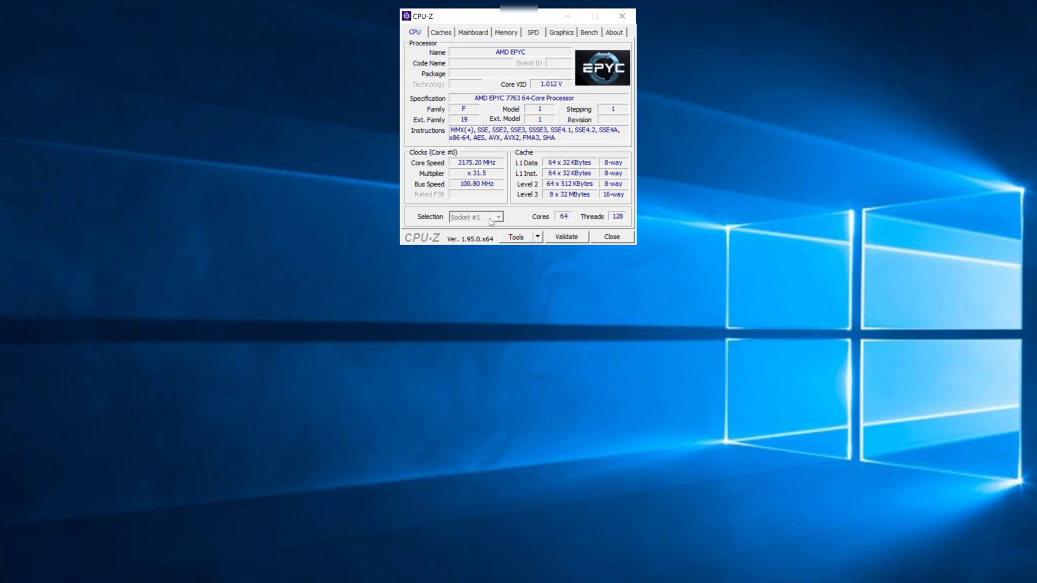
click(506, 31)
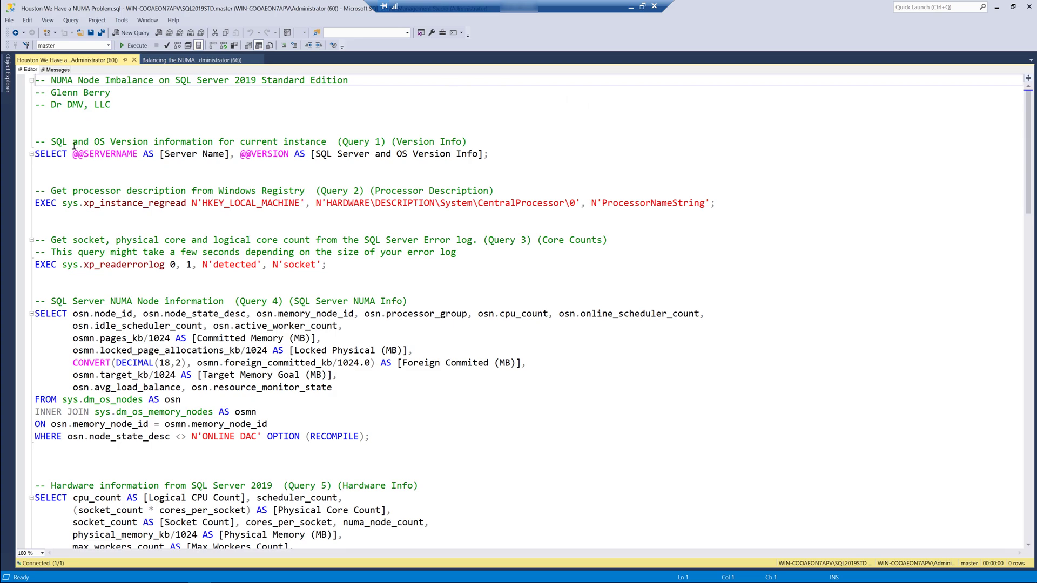
- Run the server name and version query, returning SQL Server 2019 Standard, and return to the script
double_click(51, 154)
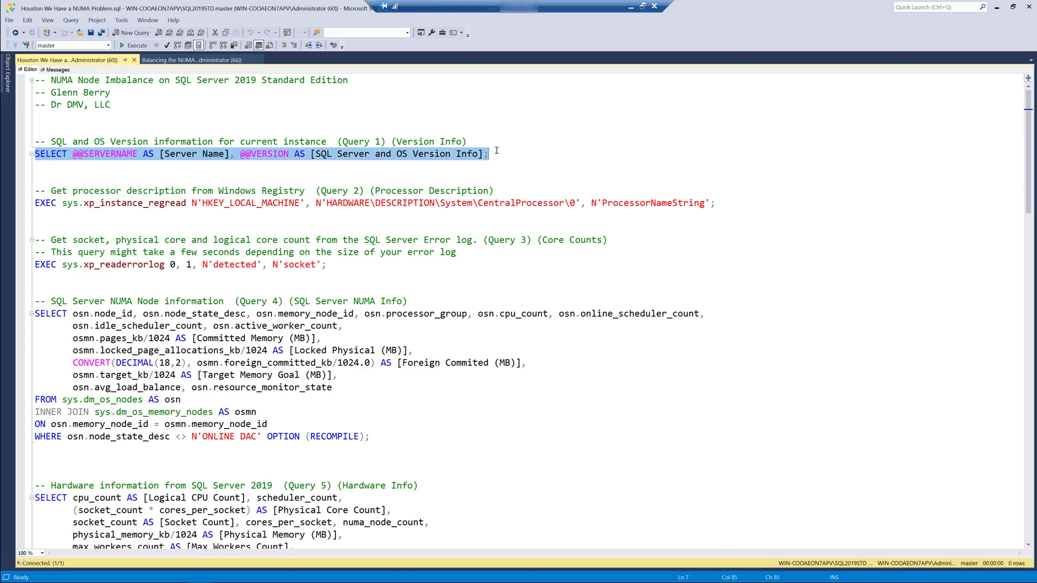
click(136, 46)
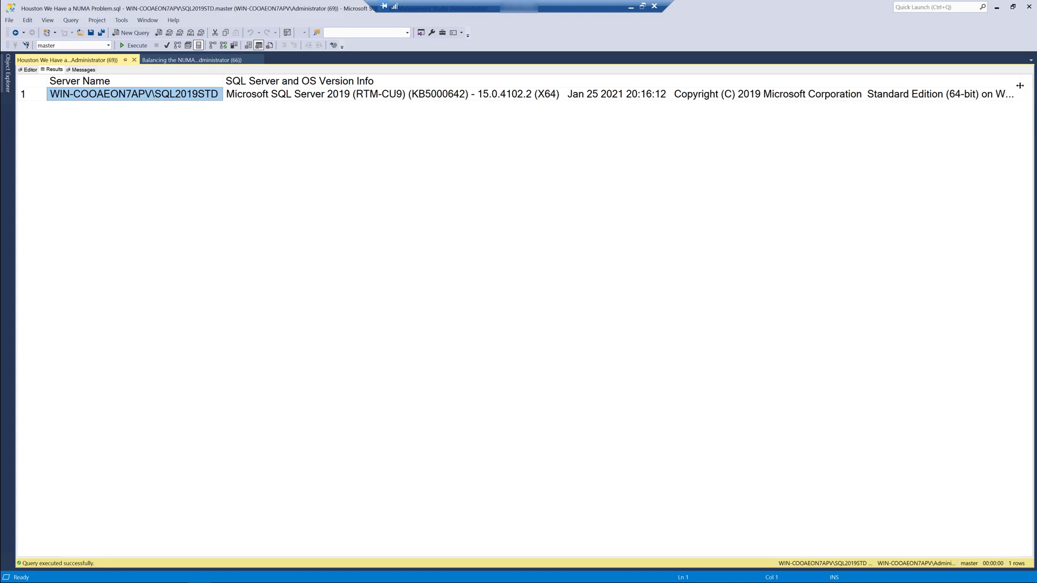
mouse_move(403, 265)
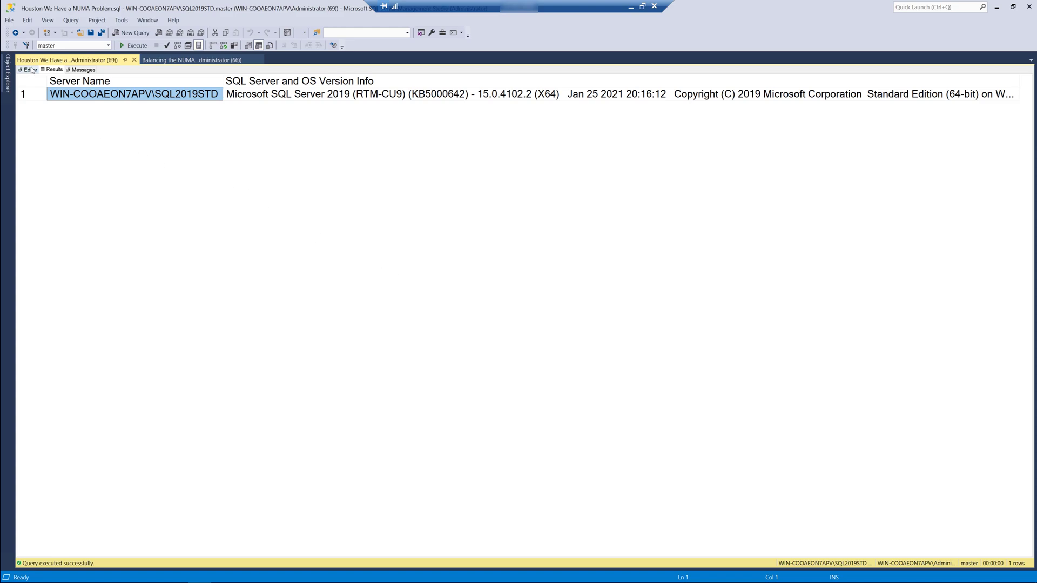
click(28, 70)
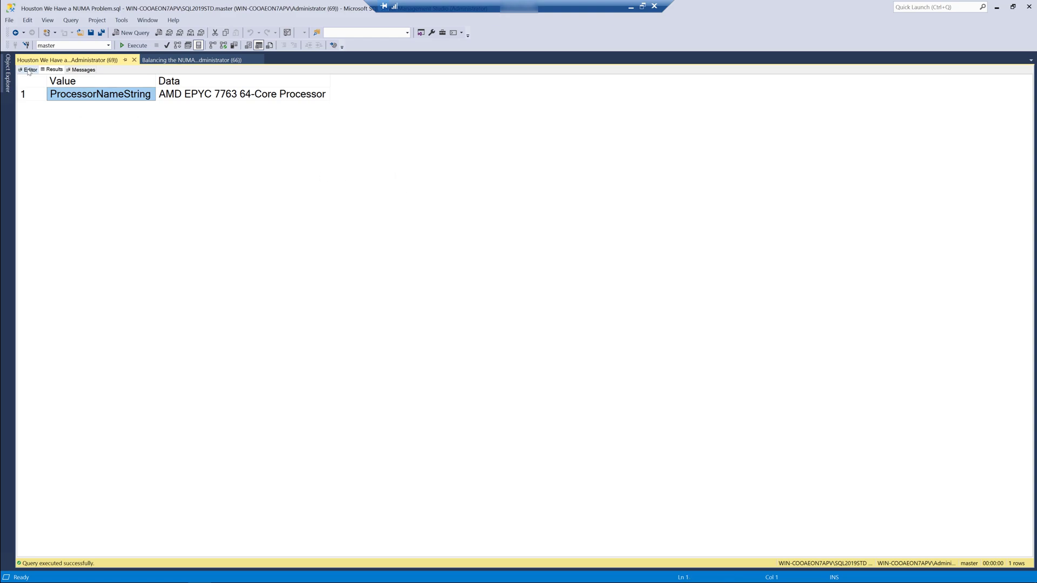
- Run the xp_readerrorlog core count query: 1 socket, 64 cores, 128 logical, using 48
click(31, 69)
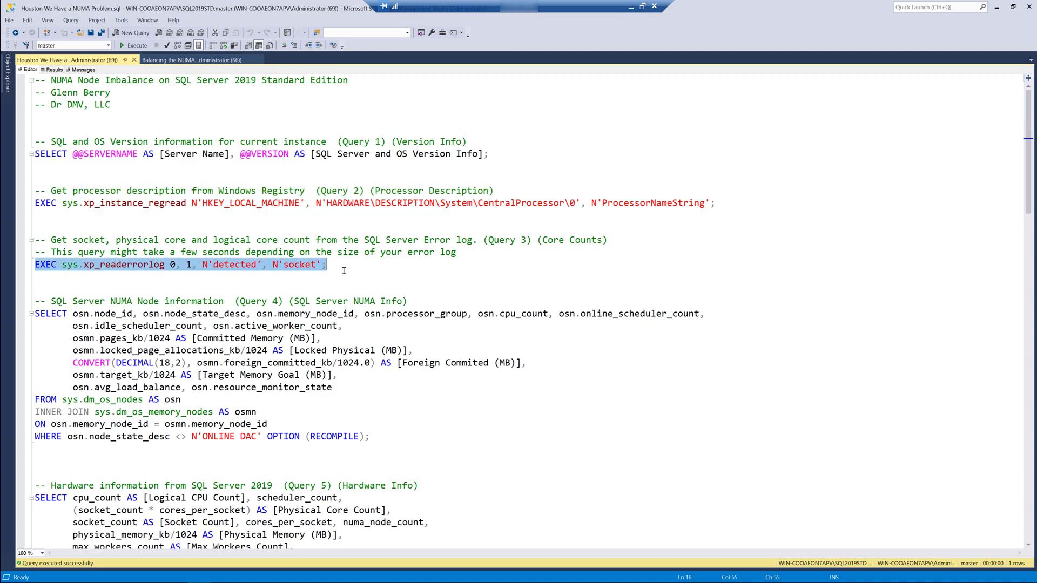
mouse_move(434, 225)
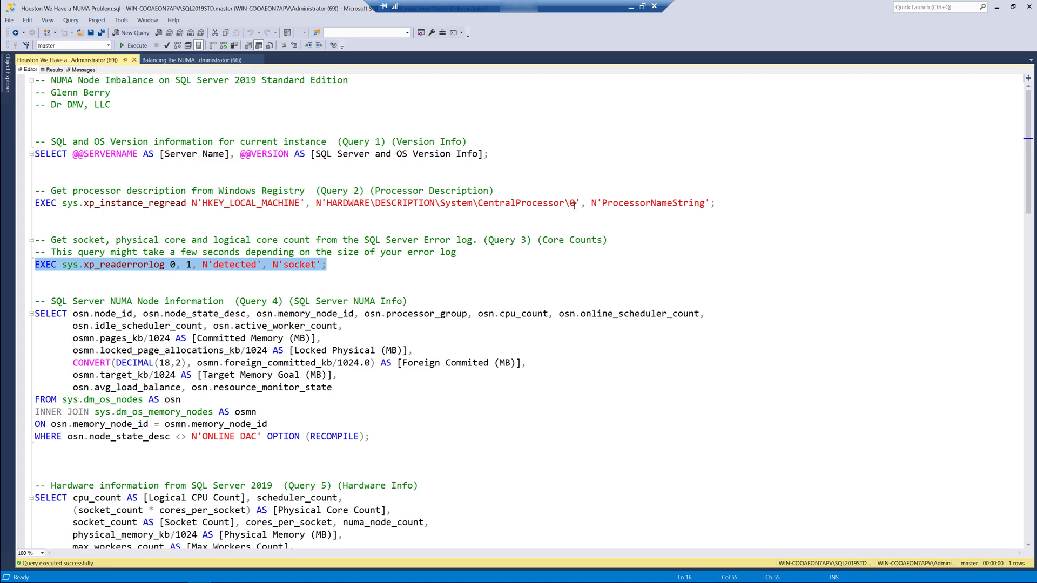
mouse_move(588, 216)
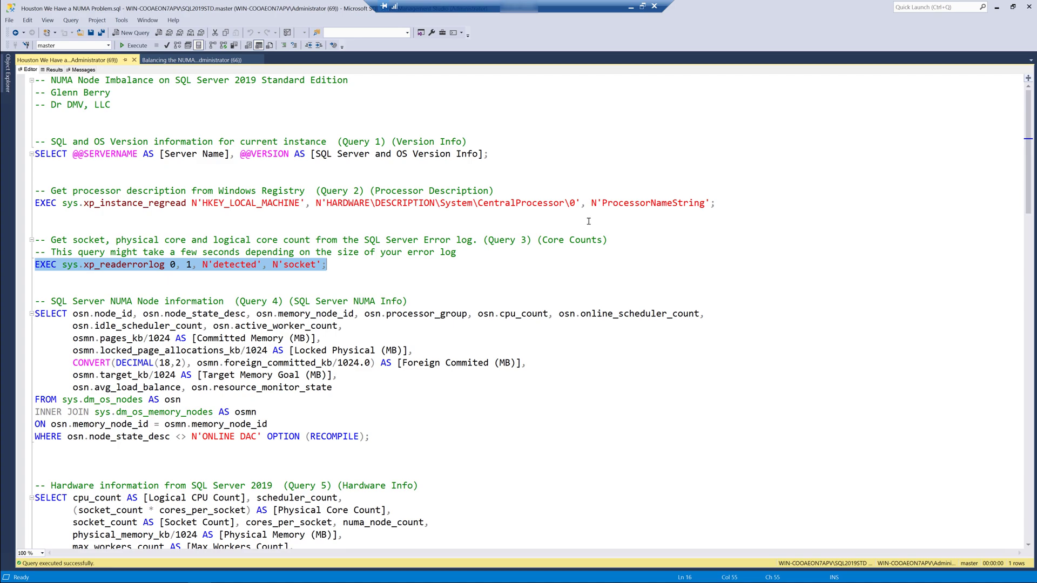
mouse_move(134, 45)
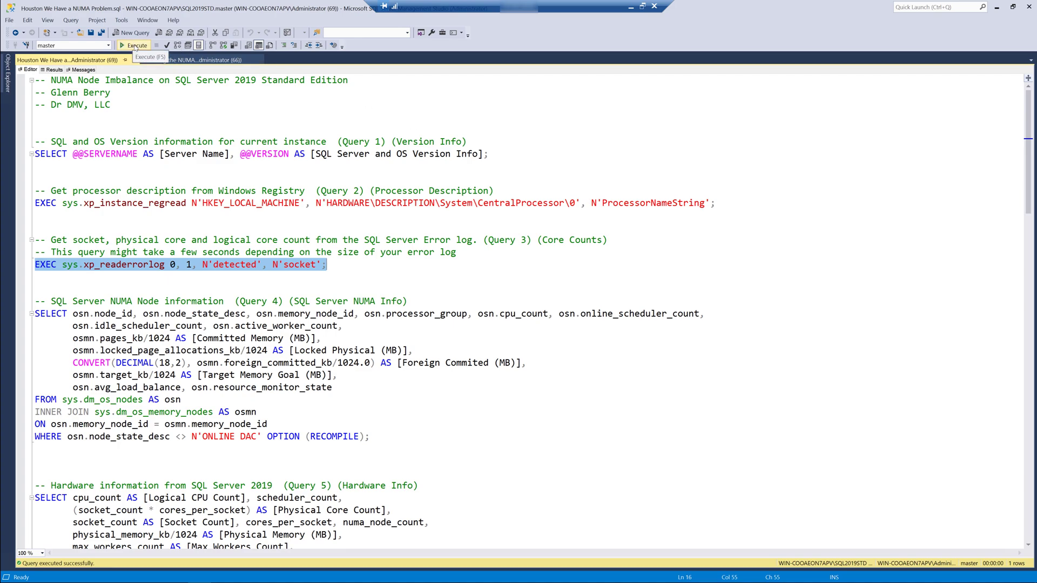
click(134, 46)
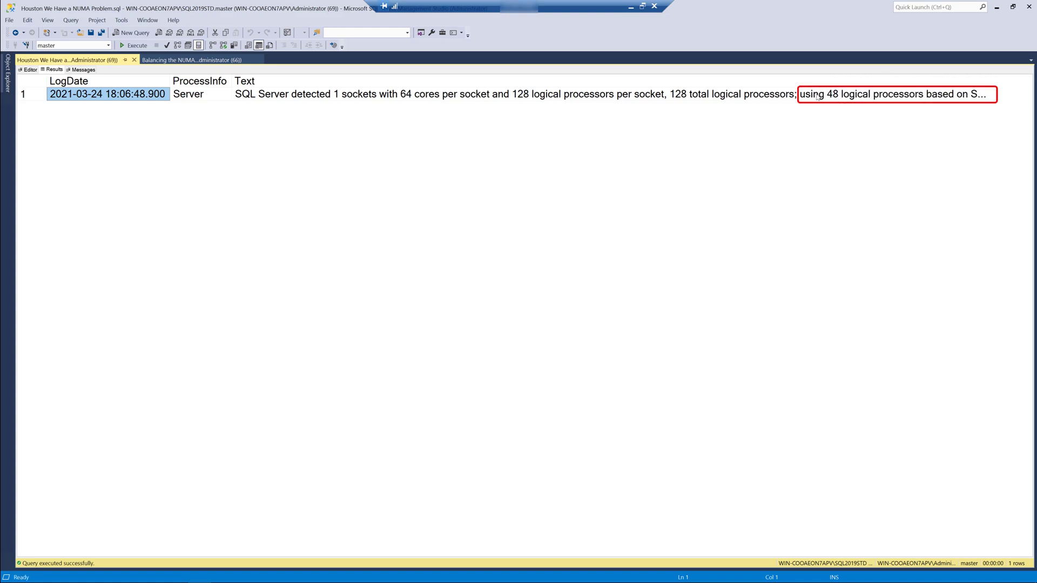
mouse_move(849, 193)
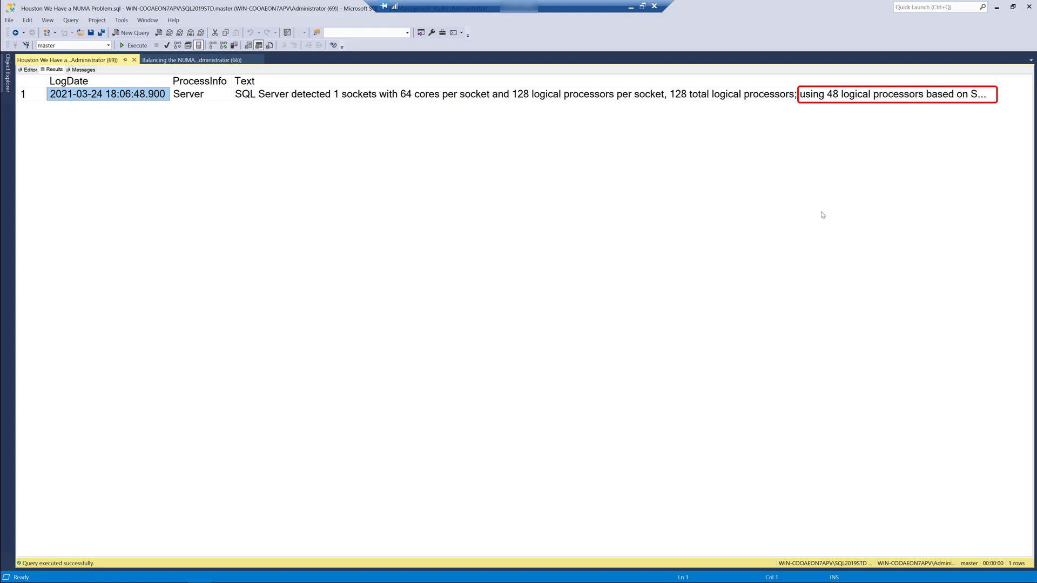
mouse_move(804, 289)
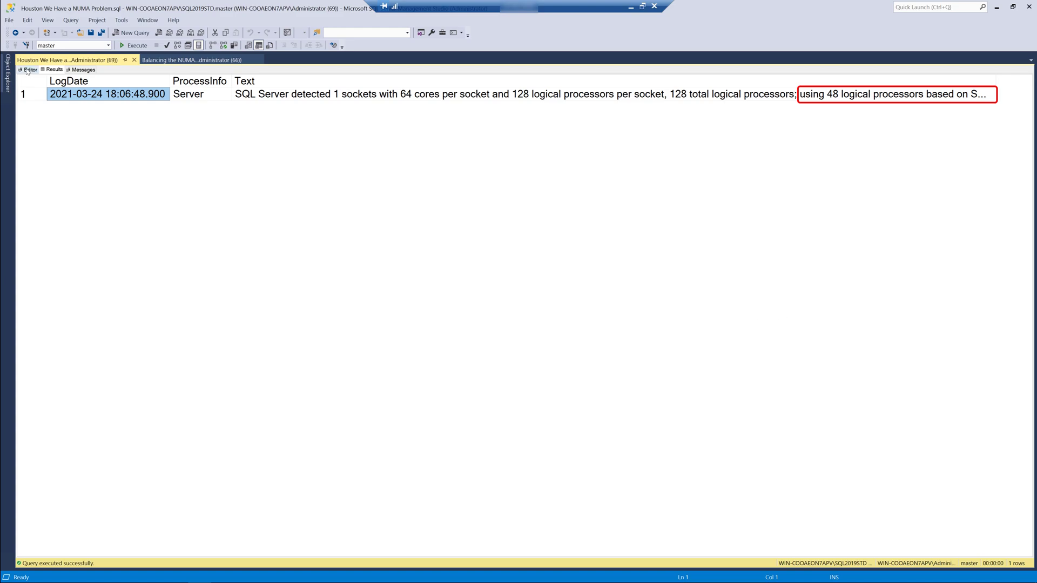
- Run the NUMA node query and point out nodes 1 and 3 with 8 CPUs and offline nodes with 0
click(28, 69)
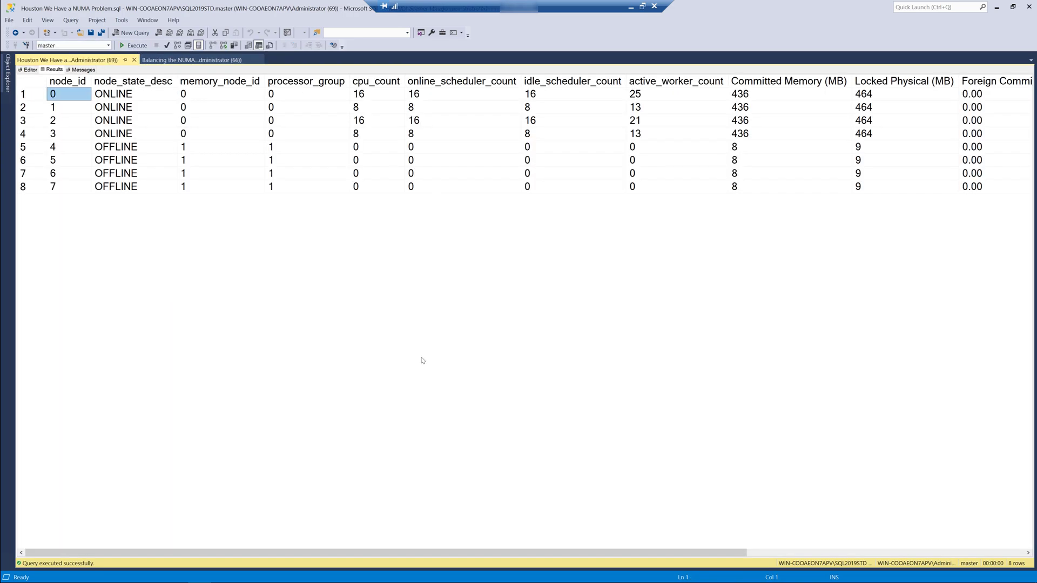
mouse_move(387, 417)
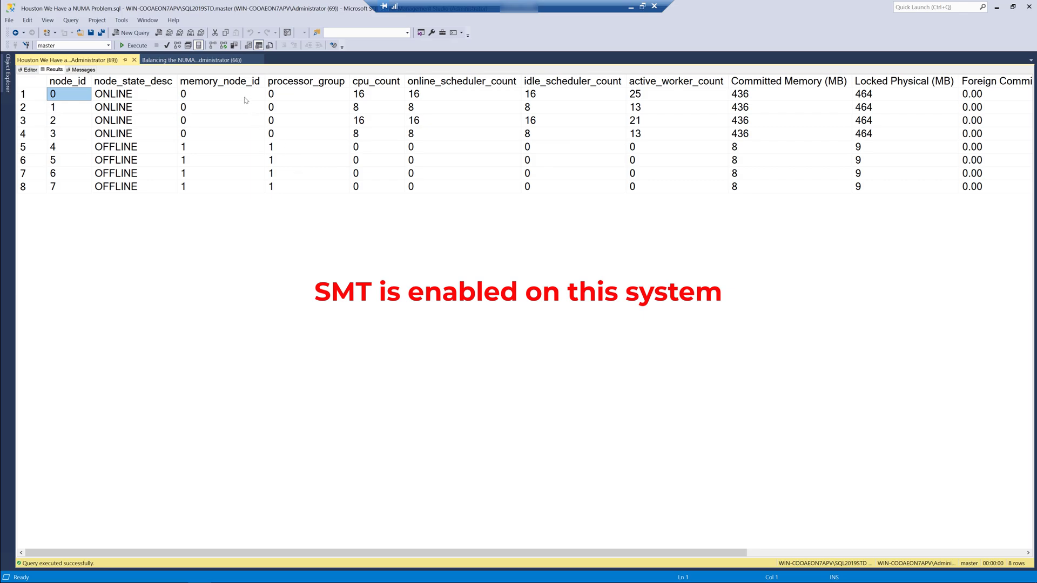
mouse_move(315, 192)
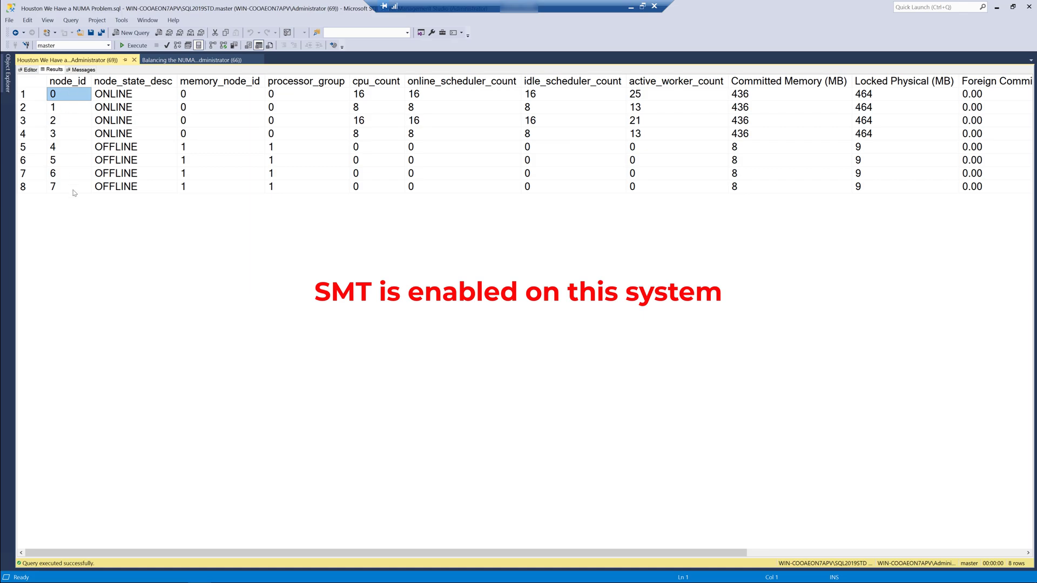
mouse_move(140, 94)
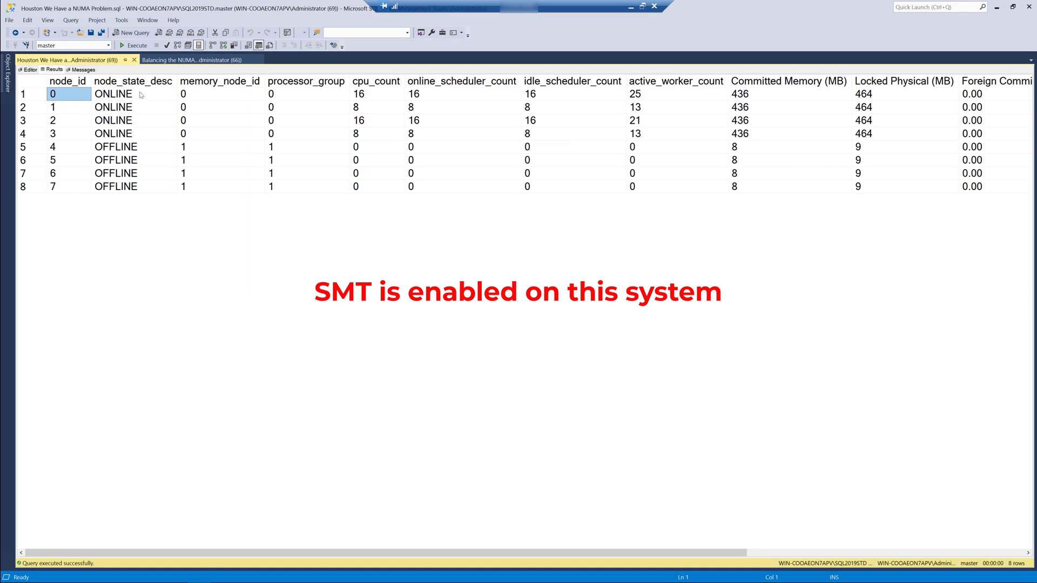
mouse_move(139, 140)
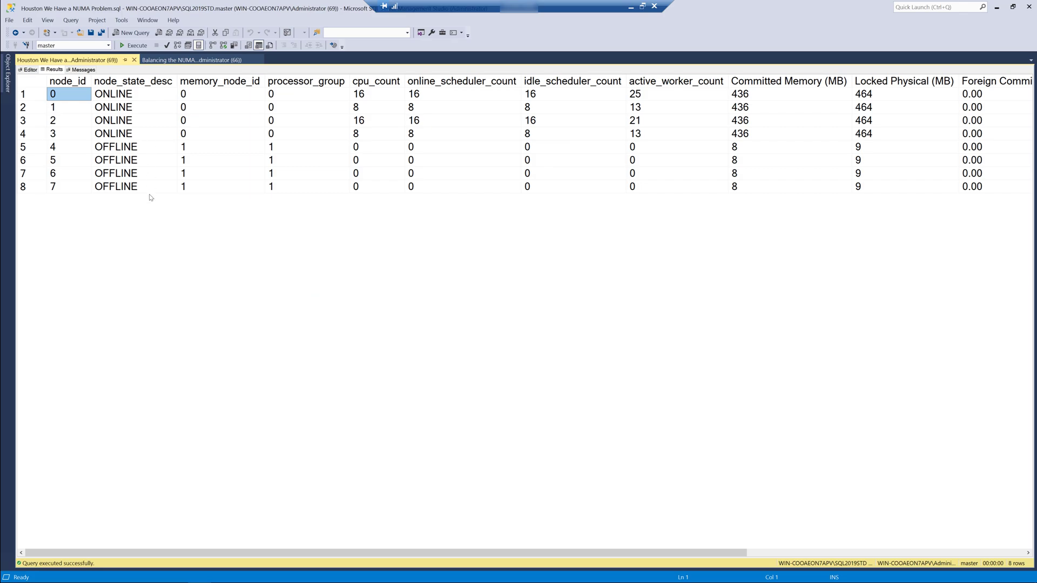
mouse_move(156, 199)
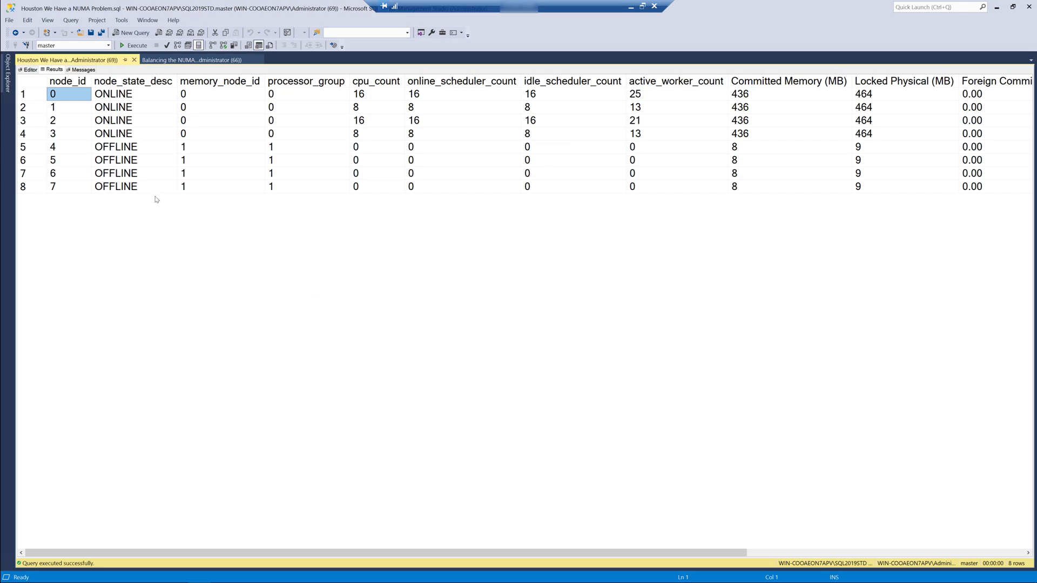
mouse_move(419, 157)
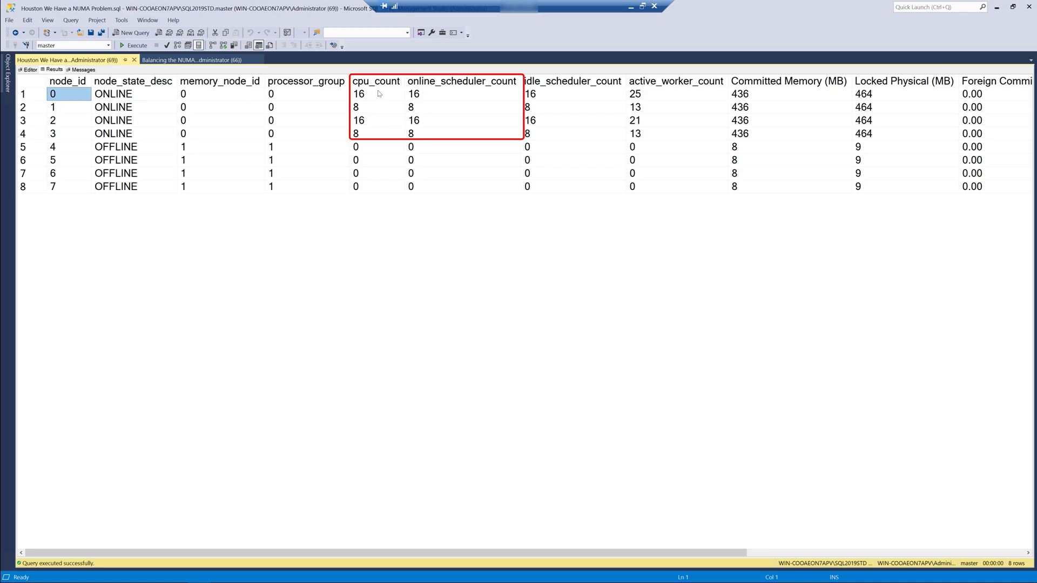
click(377, 107)
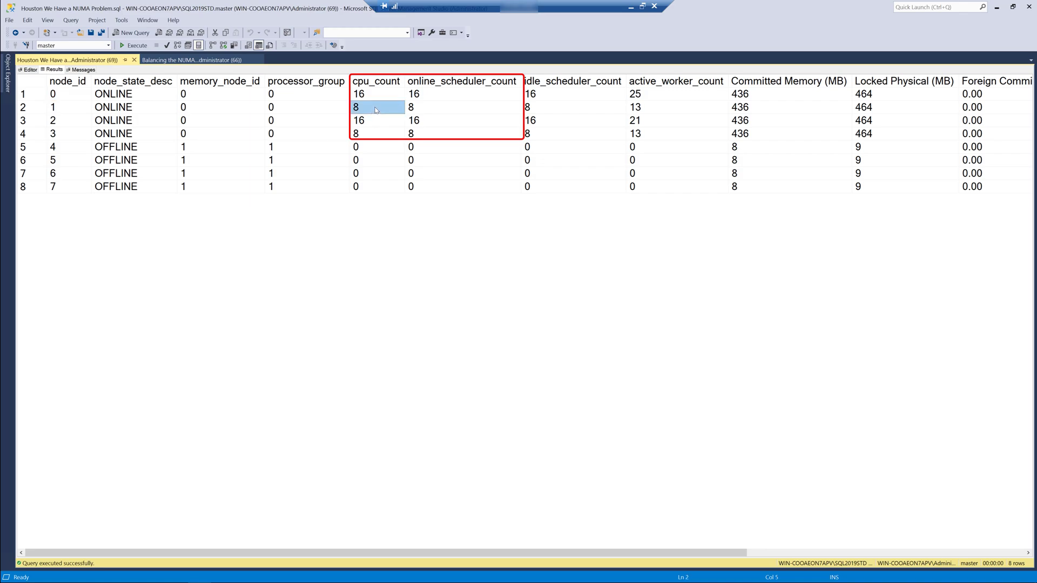
click(376, 120)
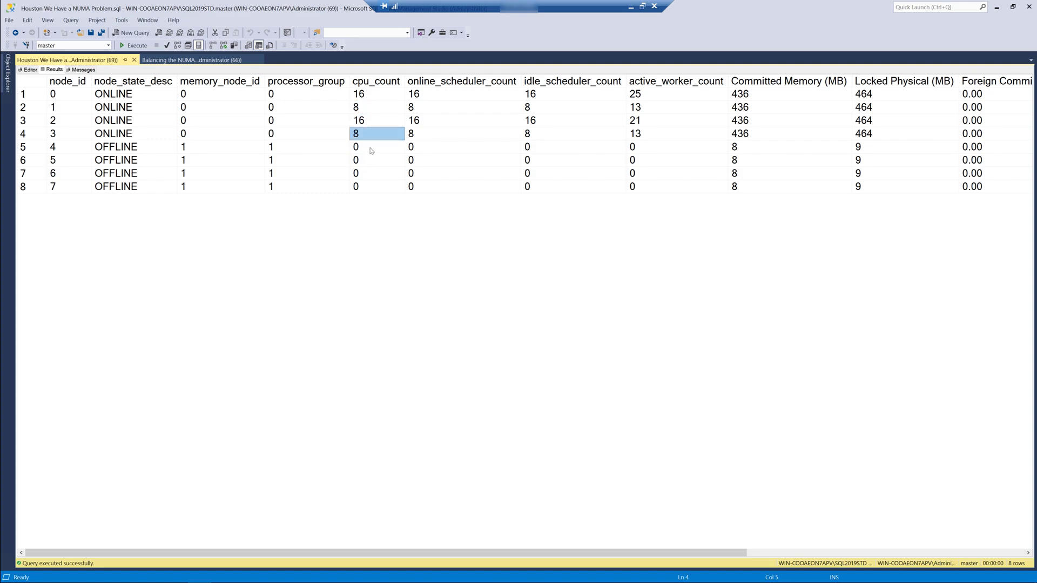
click(378, 186)
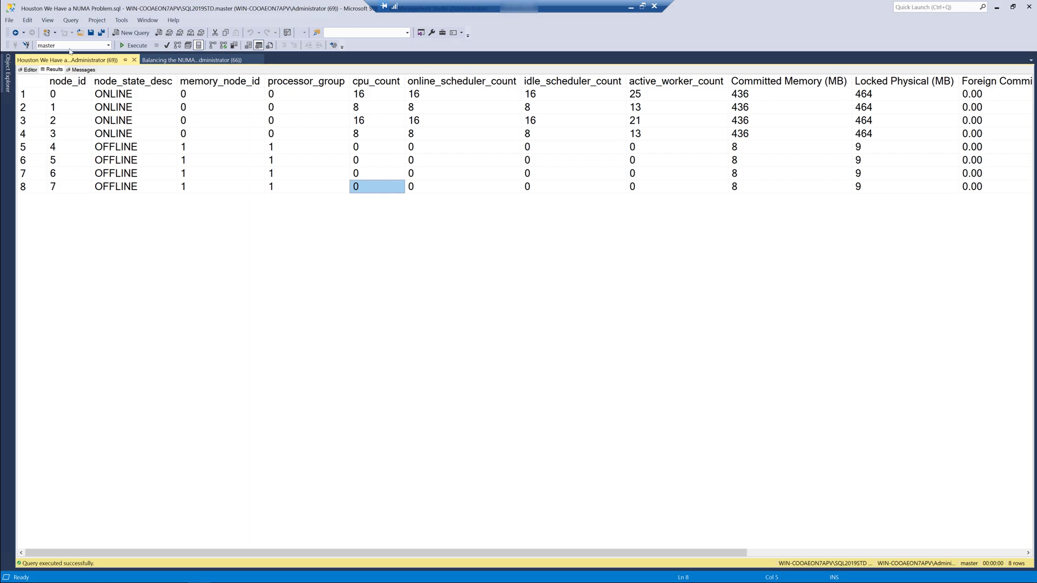
click(28, 69)
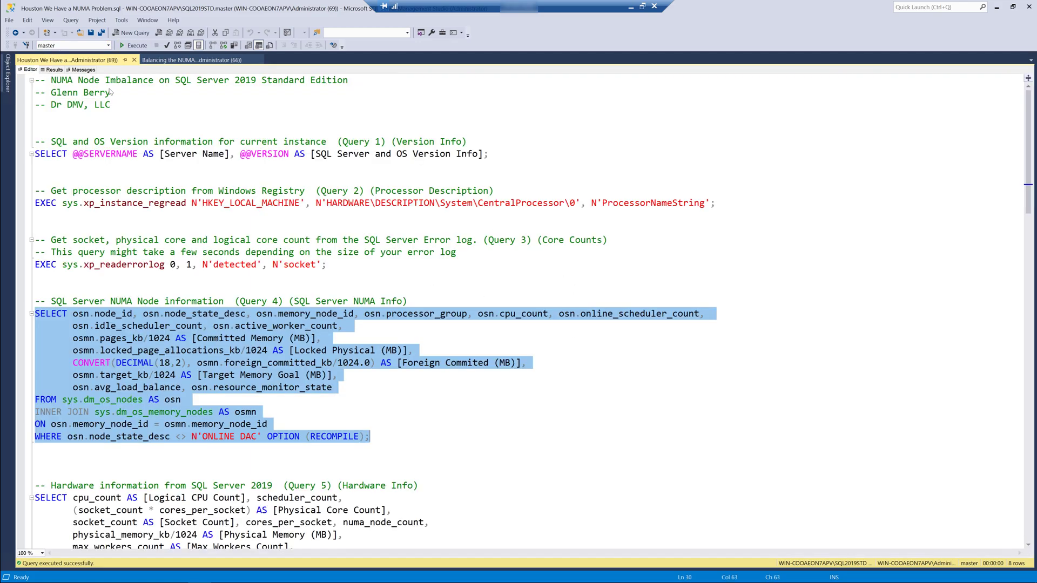
- Review the hardware info row: 48 schedulers, 64 physical cores, 1 socket, physical memory, then return to the script
scroll(down, 3)
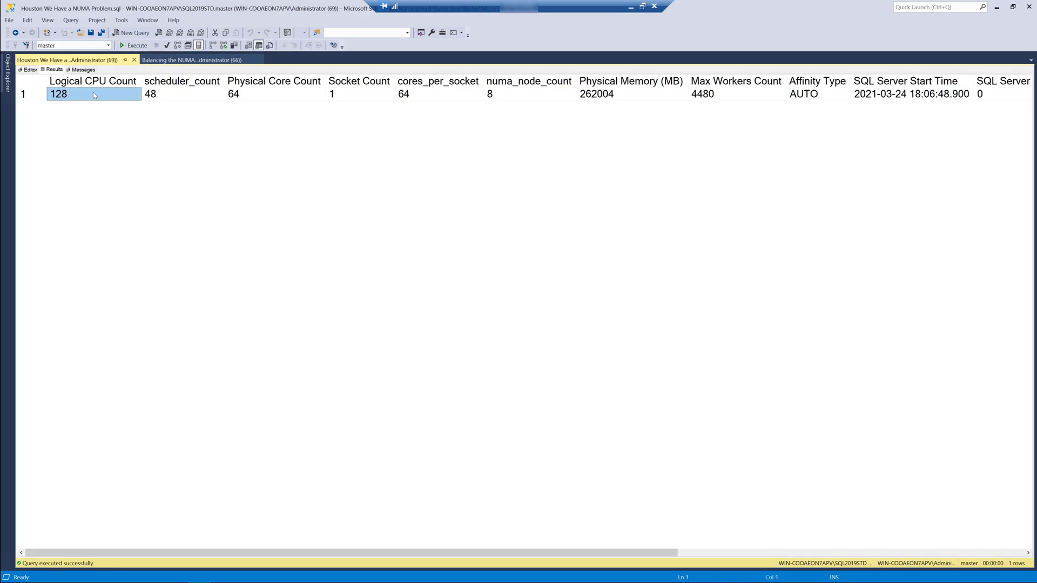
mouse_move(95, 98)
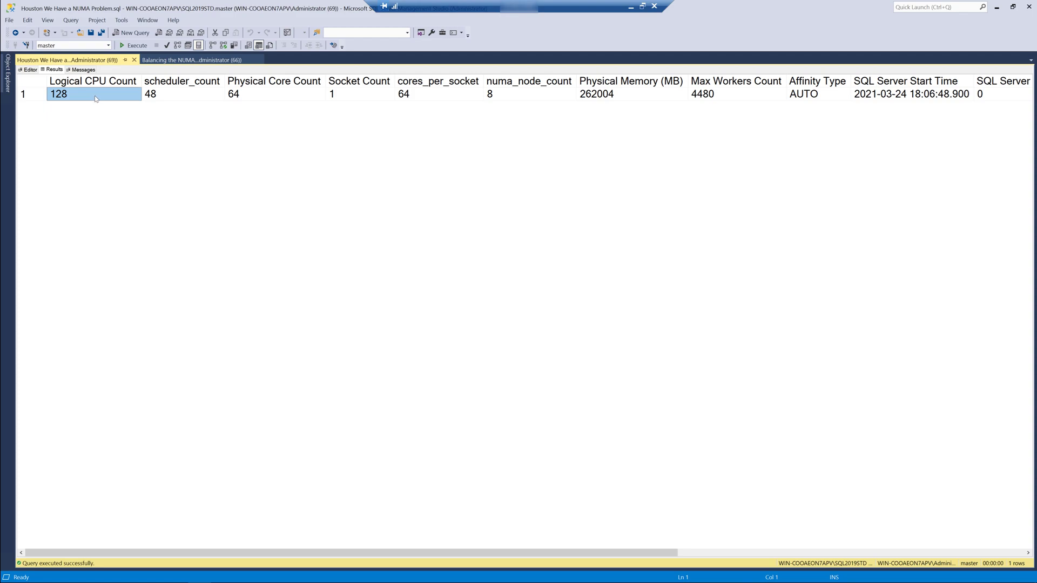
click(181, 94)
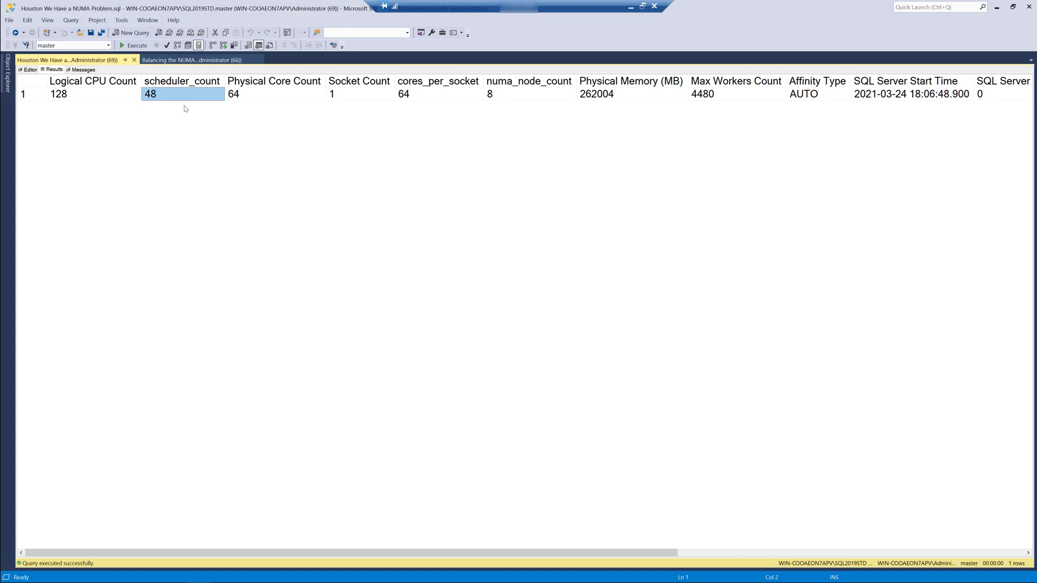
click(273, 93)
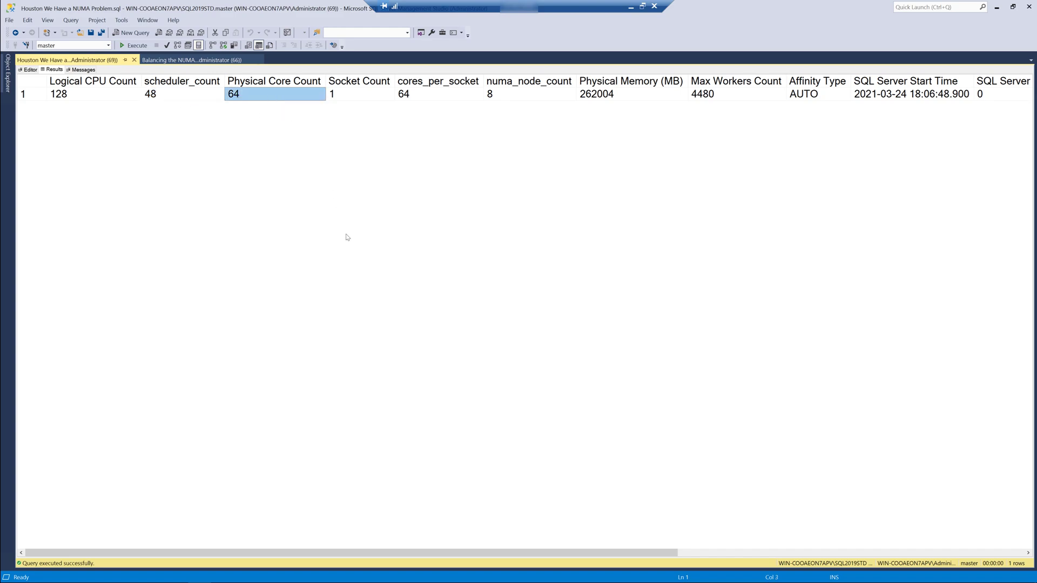
mouse_move(387, 281)
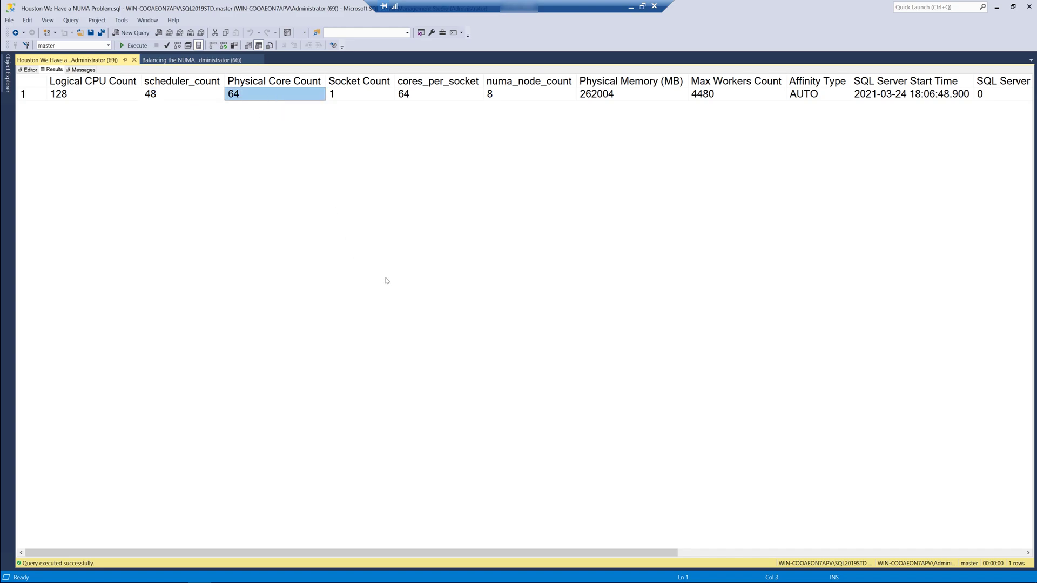
click(360, 93)
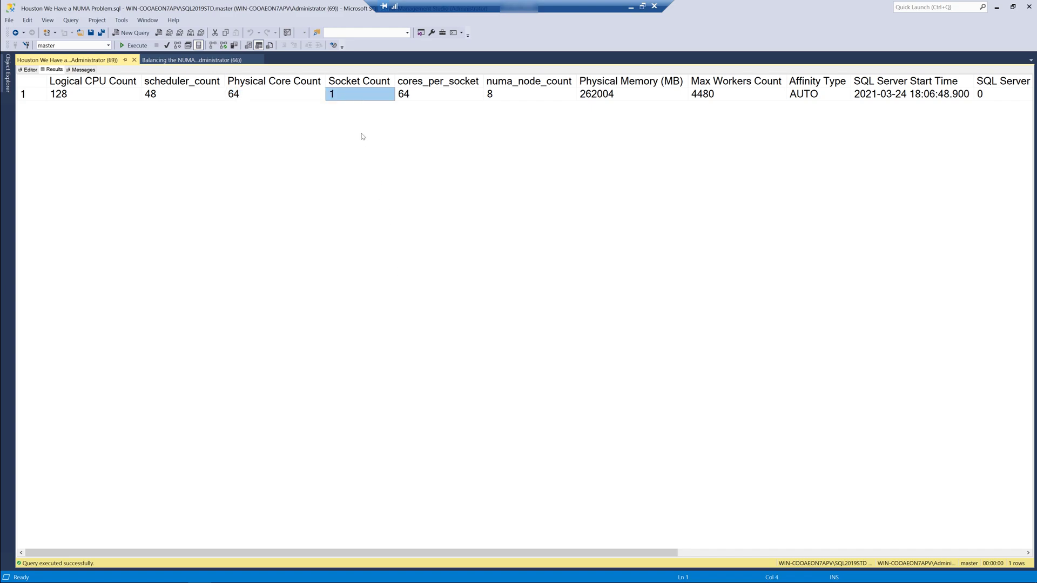
click(528, 94)
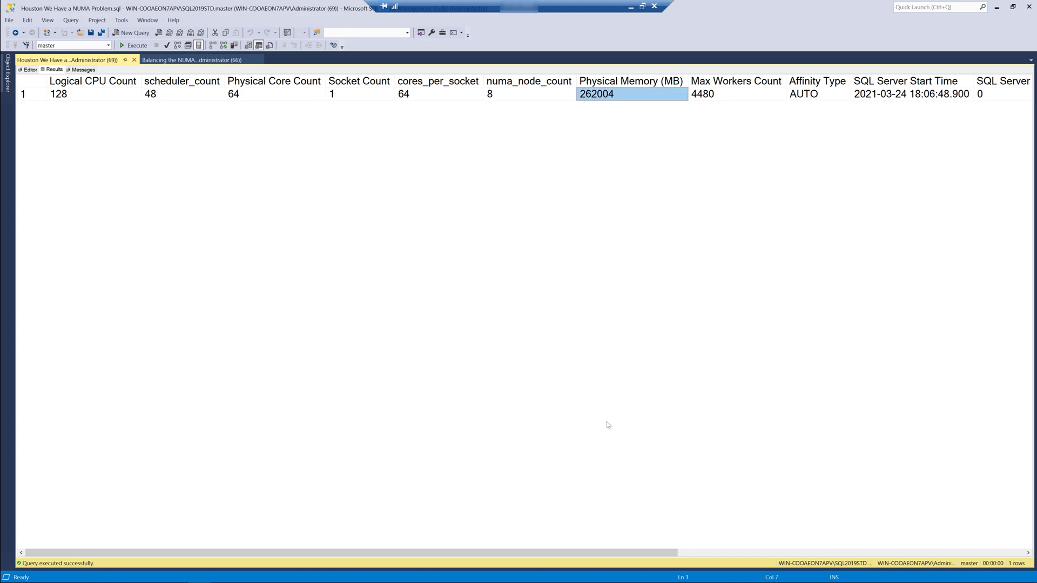
scroll(right, 3)
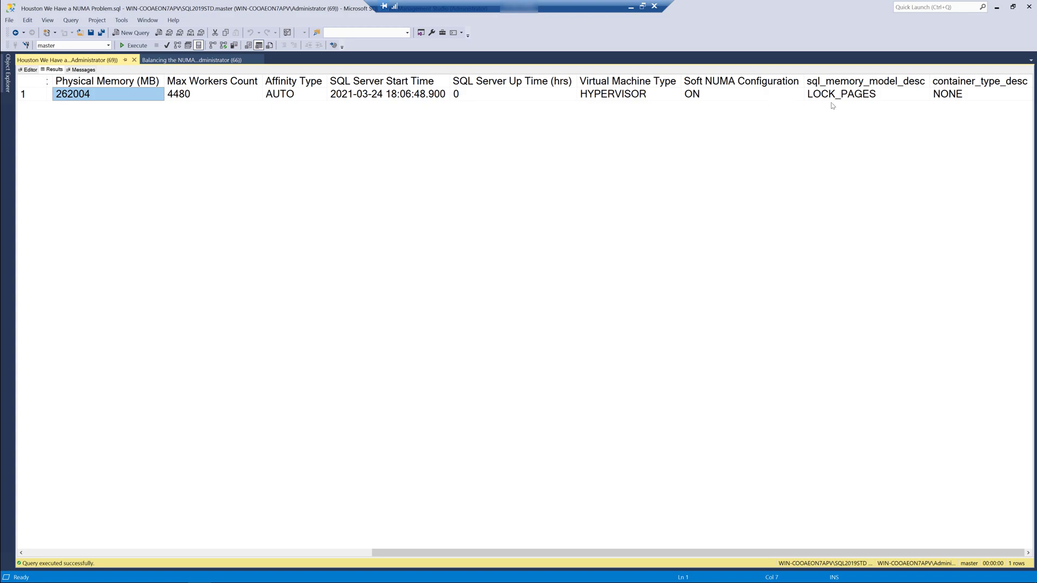
mouse_move(670, 548)
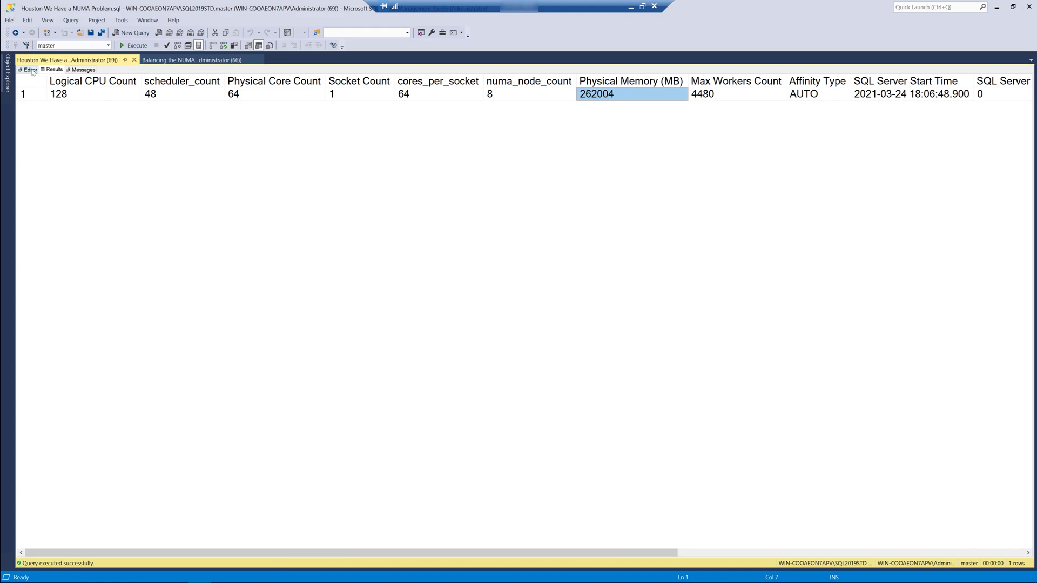
click(29, 70)
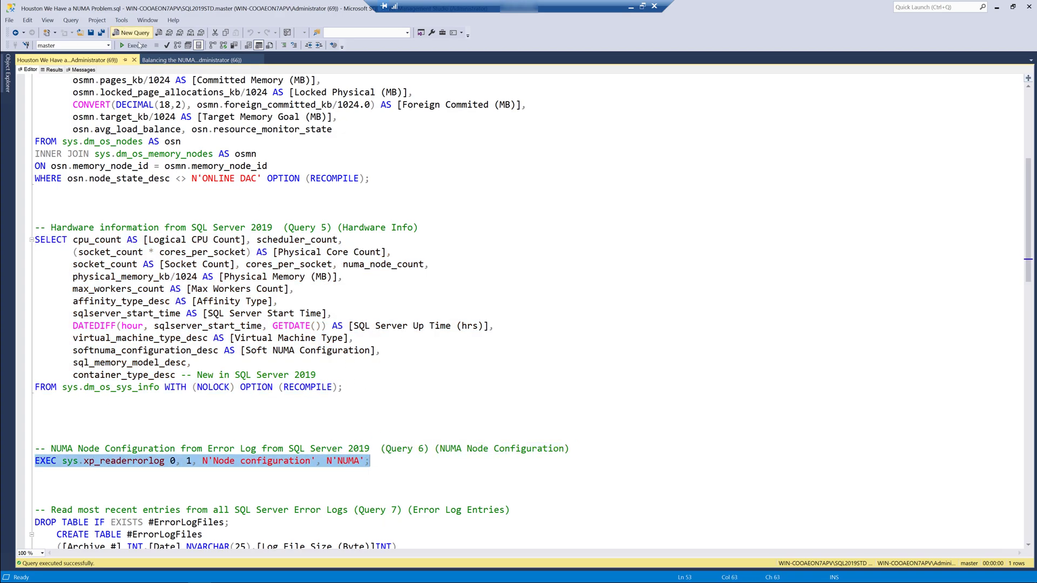
- Run the NUMA node configuration log query for nodes 0–7 and bring up the Balancing the NUMA Nodes script
click(137, 45)
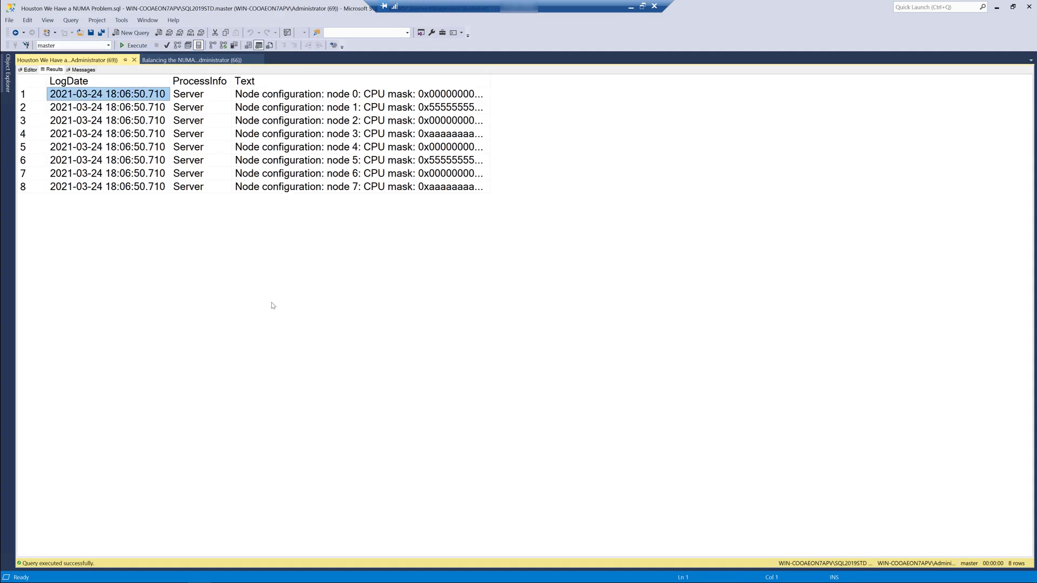
mouse_move(494, 86)
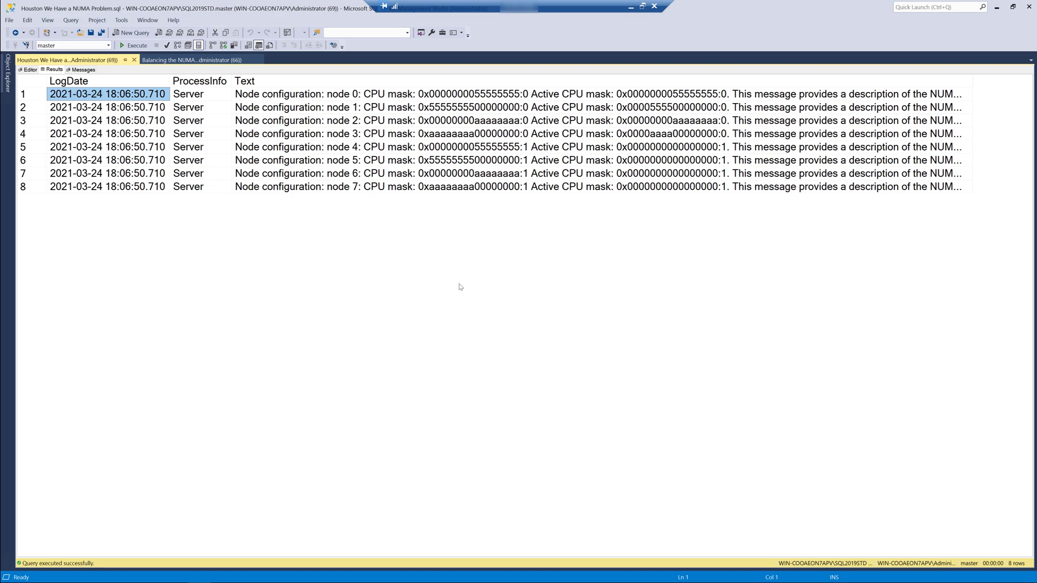
click(192, 60)
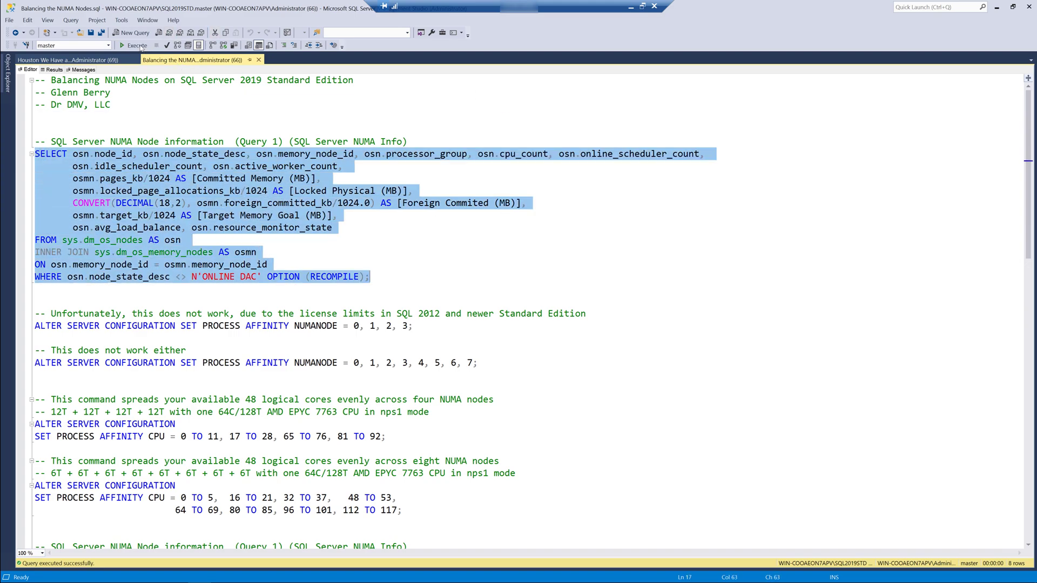
- Run the NUMA node information query showing nodes 0–3 online and 4–7 offline
click(136, 45)
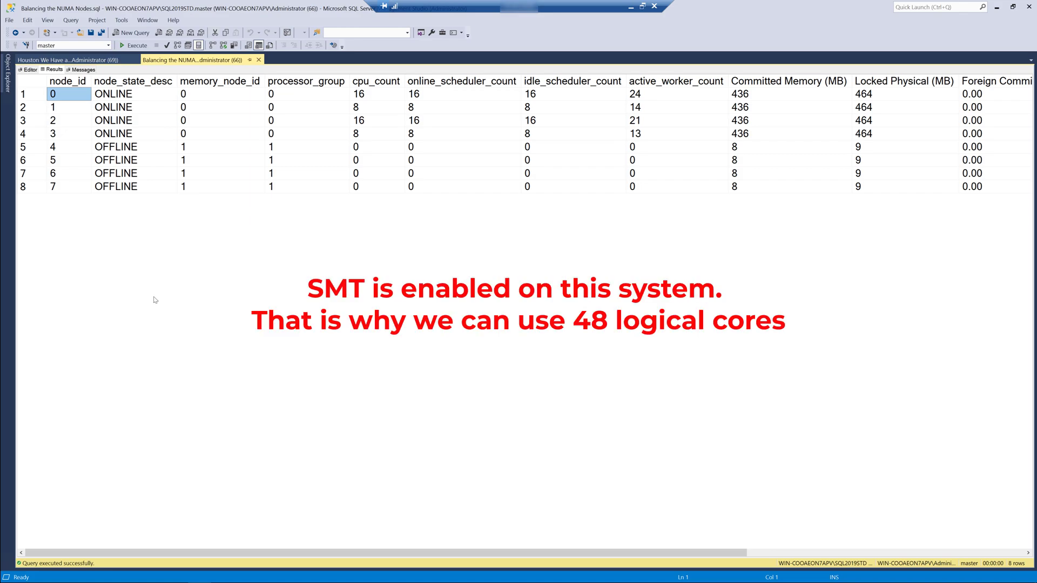
mouse_move(178, 301)
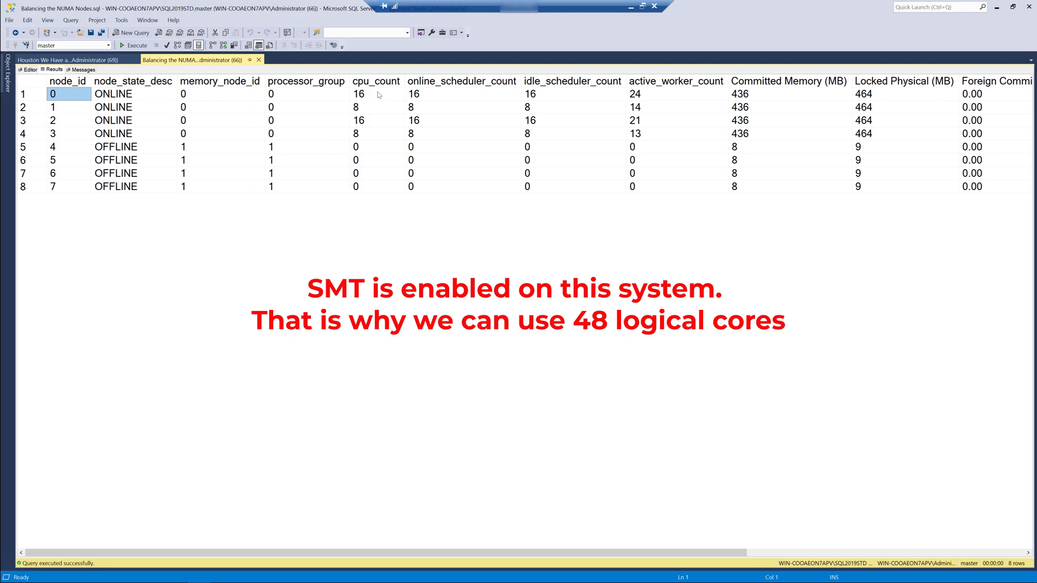
mouse_move(297, 140)
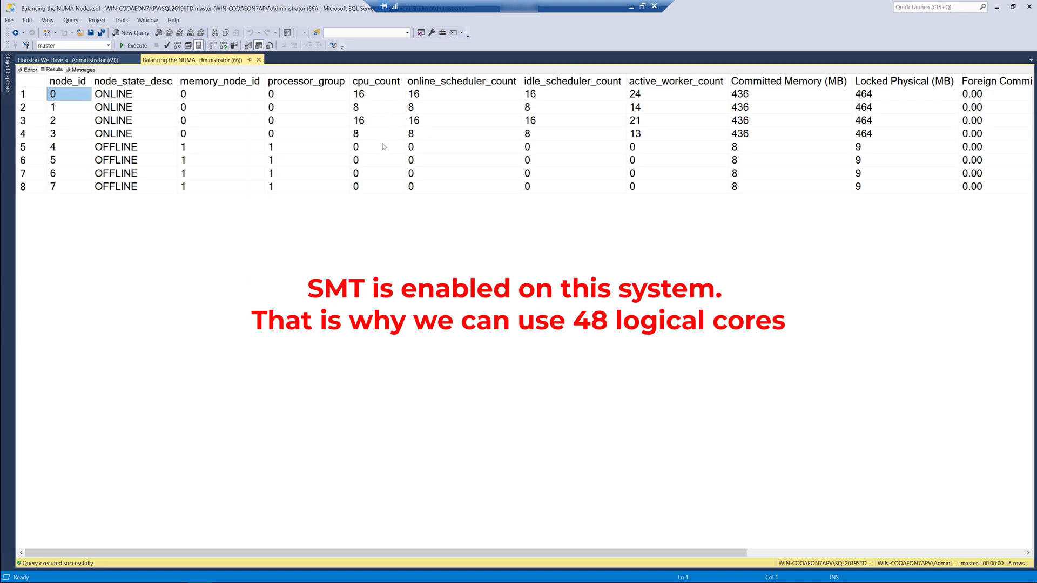
mouse_move(95, 98)
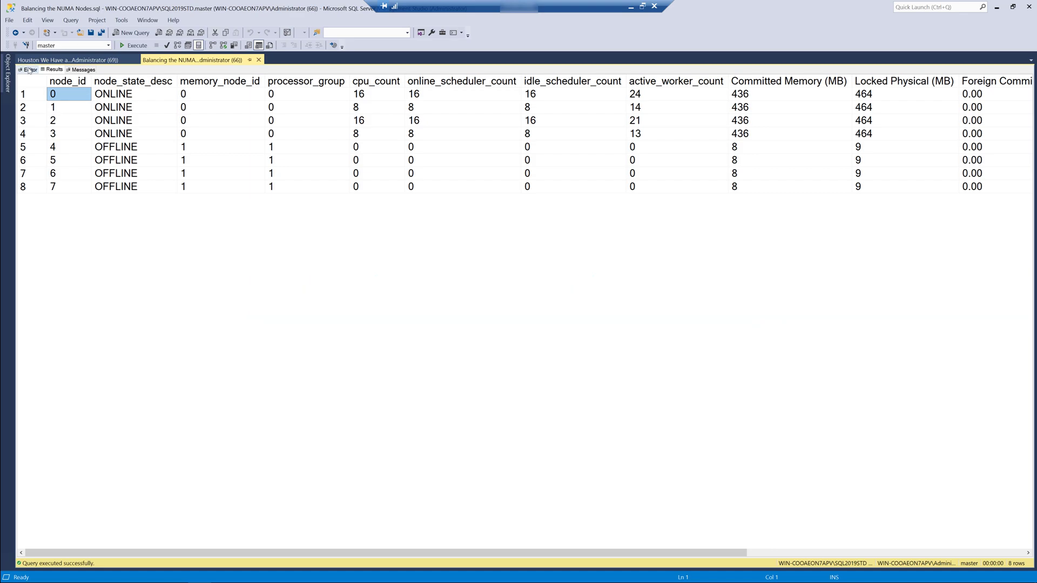
click(28, 69)
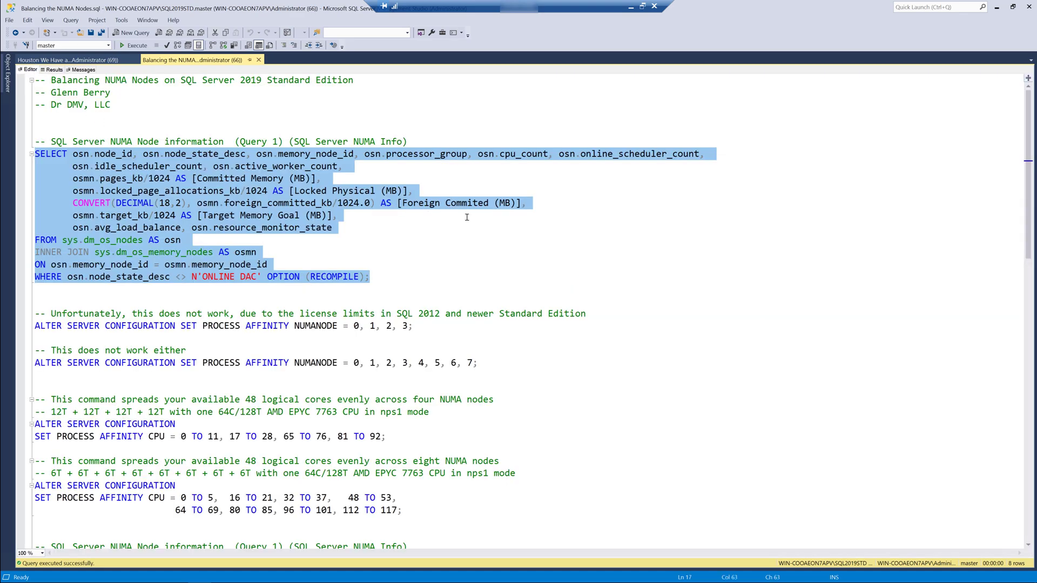
mouse_move(470, 245)
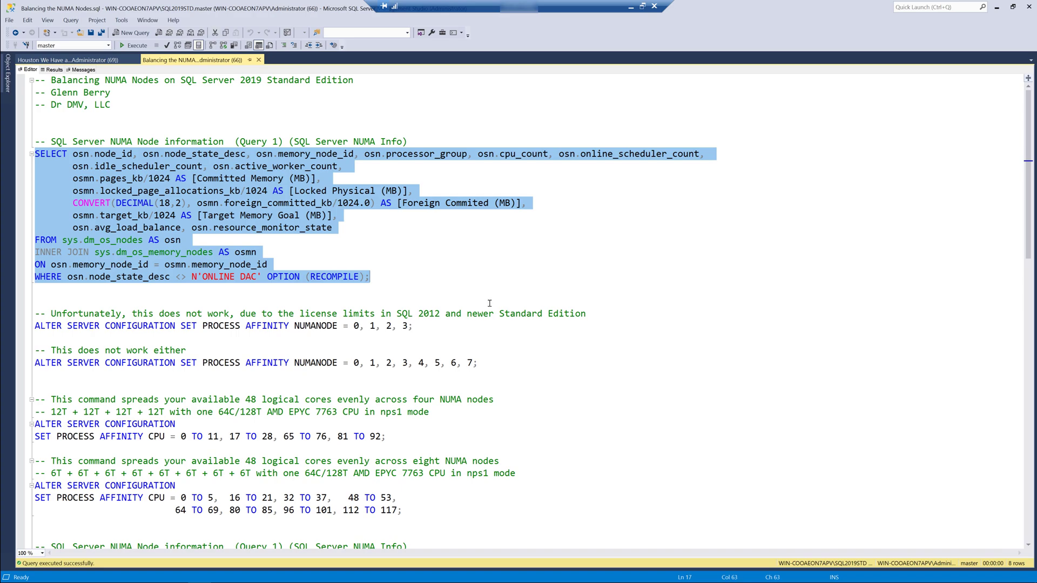
mouse_move(497, 289)
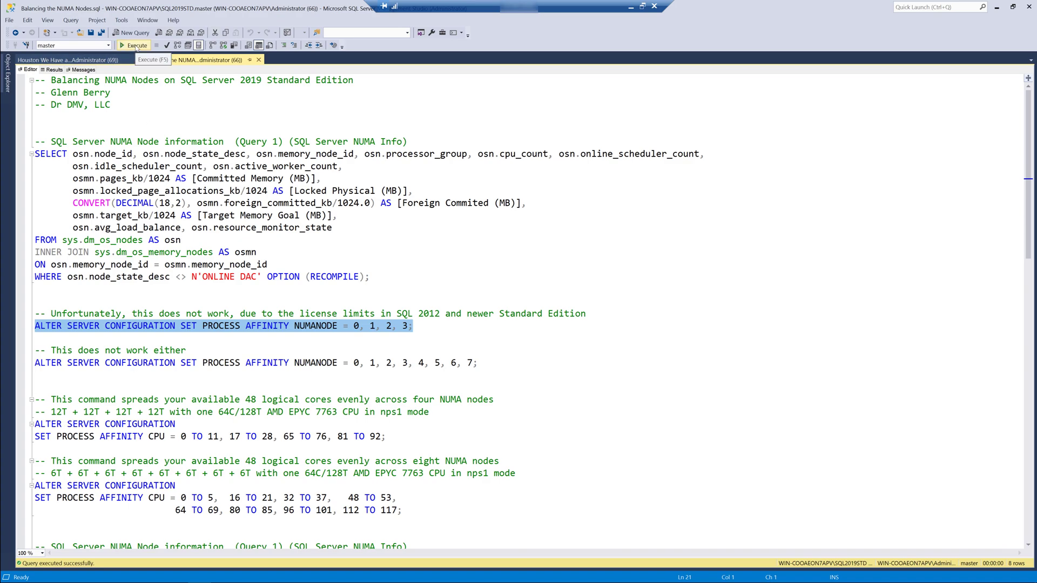
- Execute SET PROCESS AFFINITY NUMANODE = 0,1,2,3, which fails with licensing error 5833
click(134, 46)
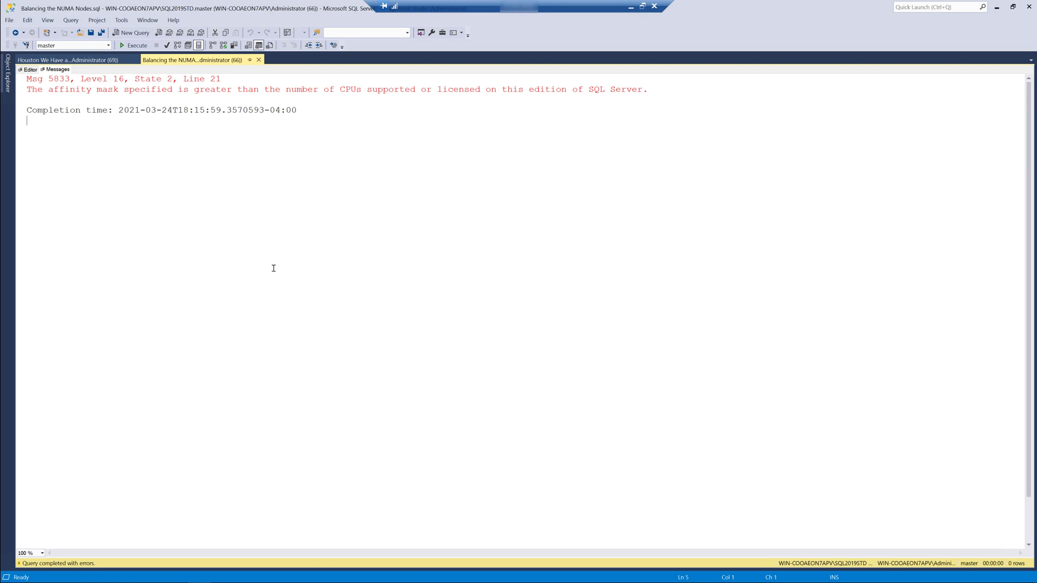
mouse_move(291, 262)
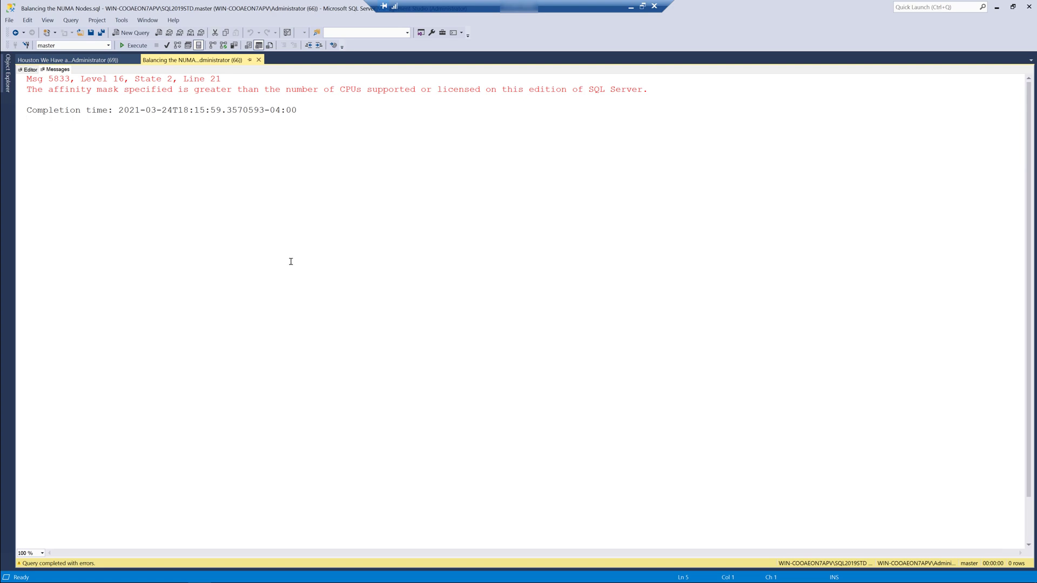
mouse_move(288, 269)
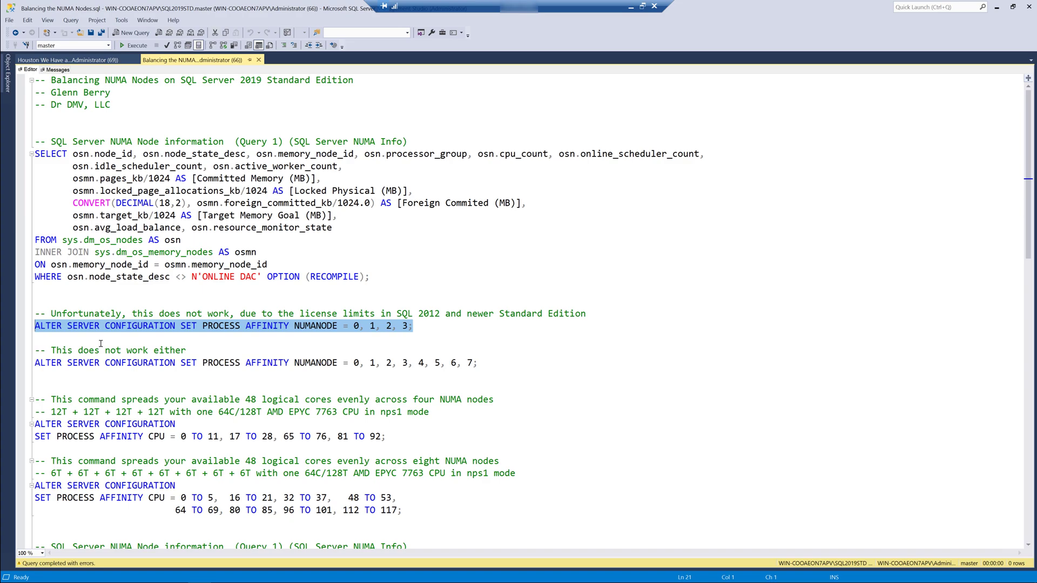
mouse_move(322, 349)
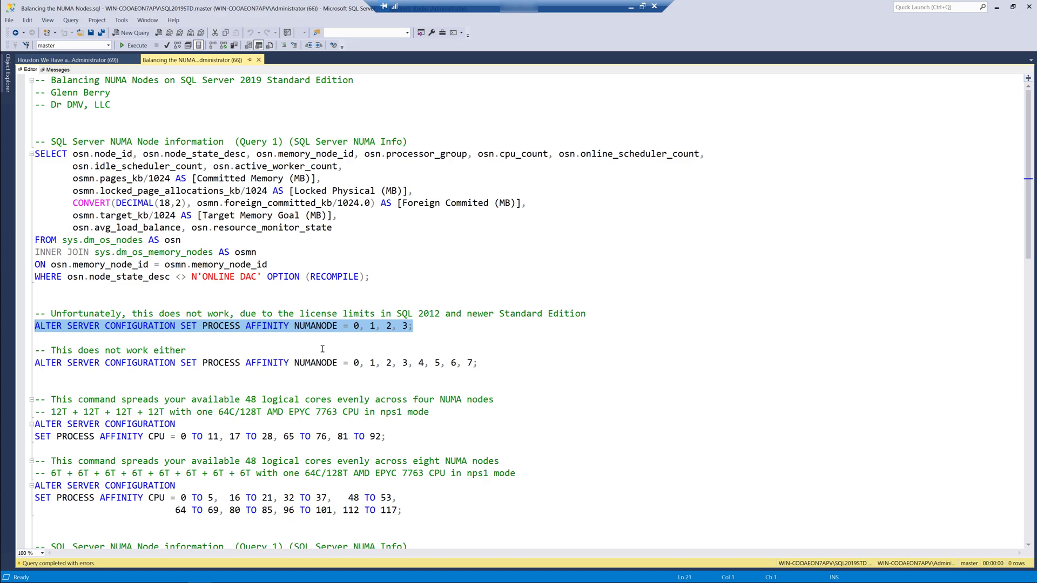
click(60, 363)
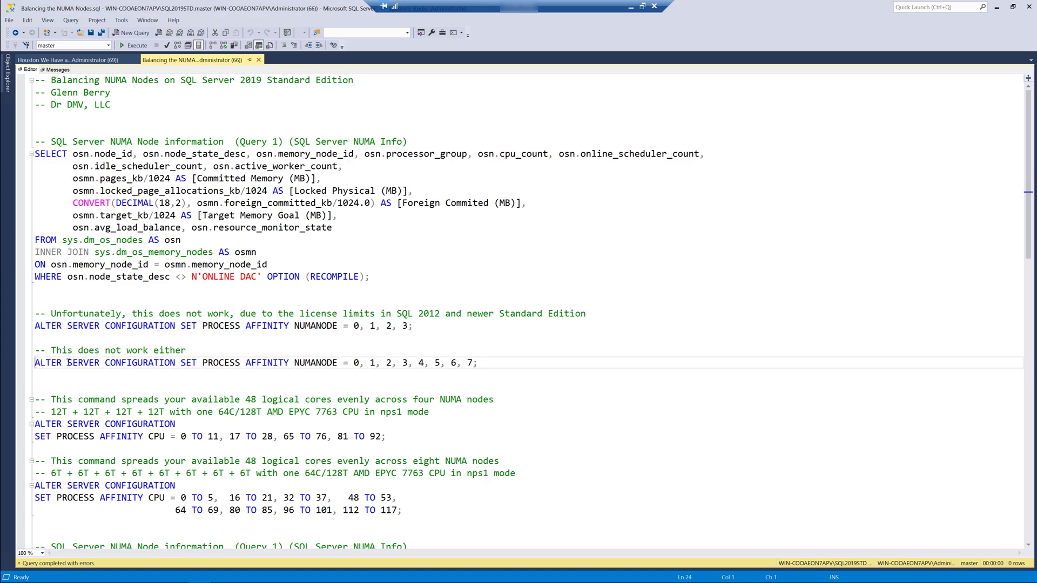
drag(35, 363, 478, 363)
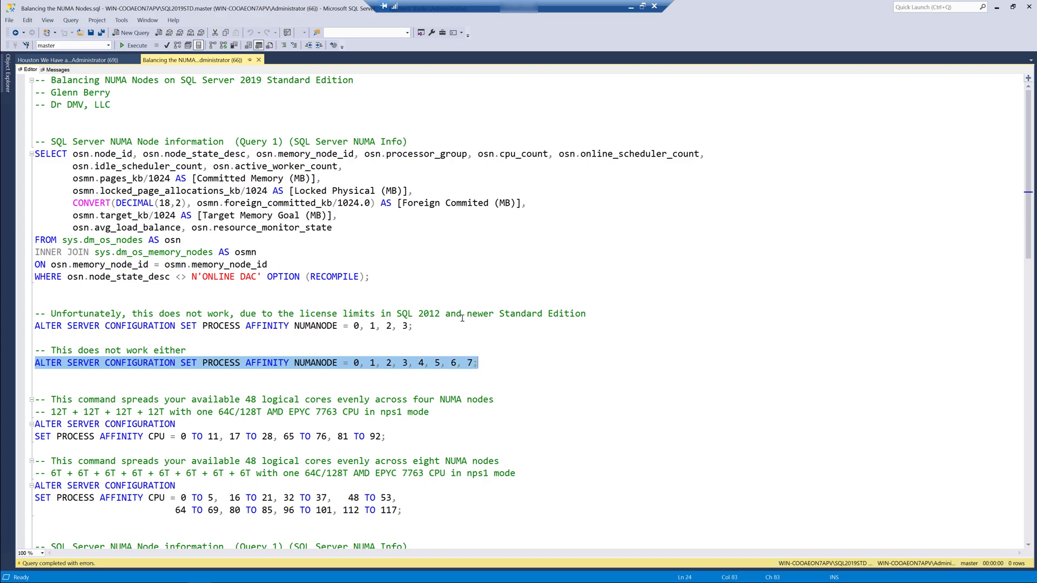
click(134, 46)
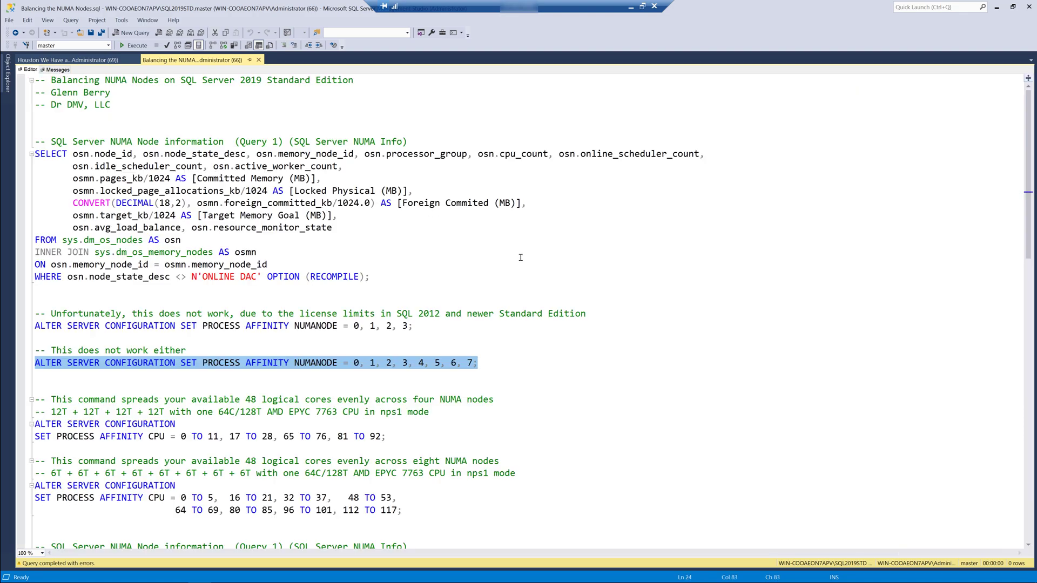
mouse_move(166, 380)
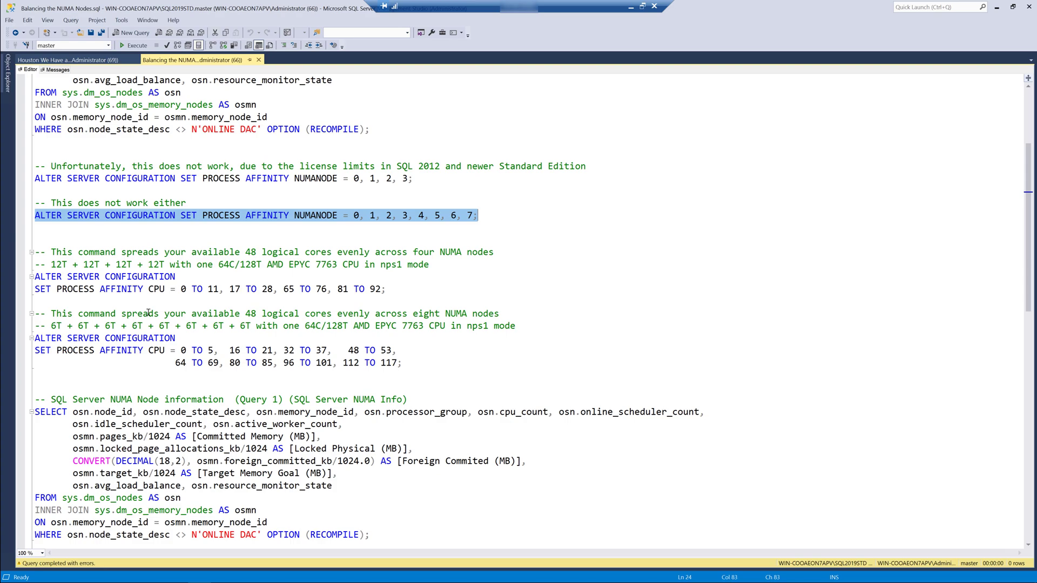
mouse_move(143, 354)
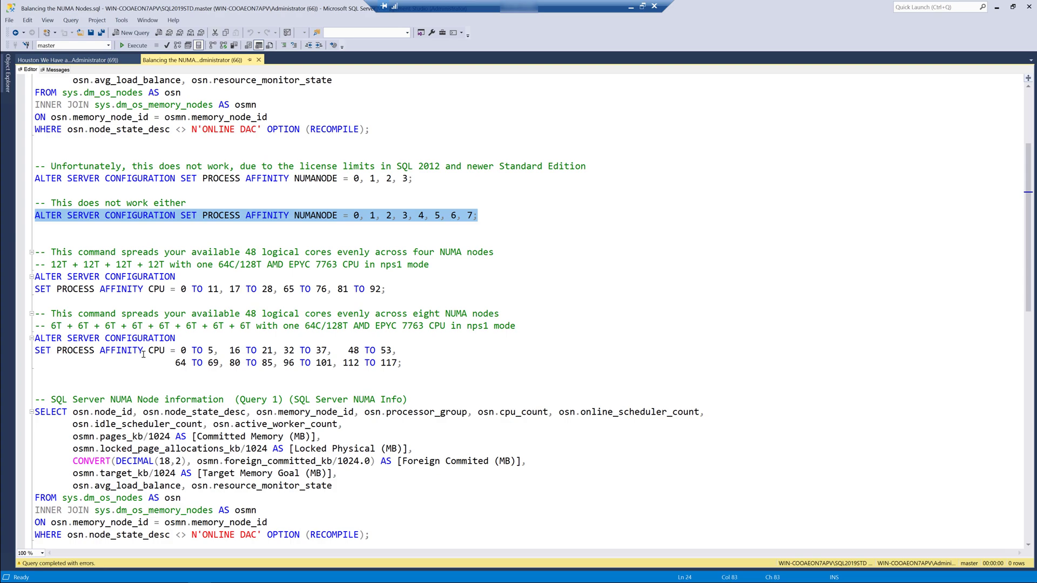
mouse_move(204, 325)
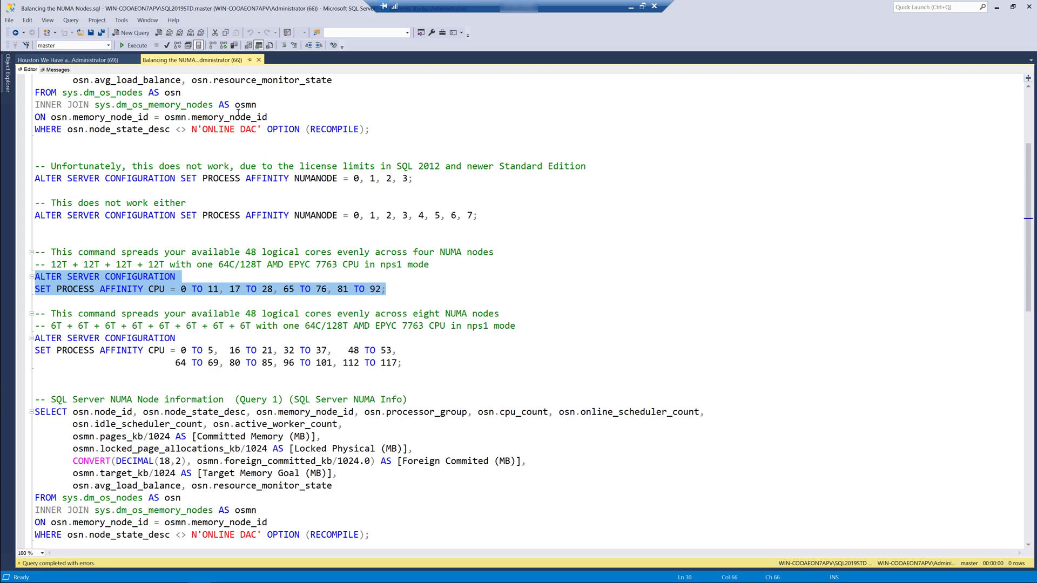
- Apply the four-node PROCESS AFFINITY CPU command and rerun the NUMA query: nodes 0,2,4,6 with 12 CPUs each
click(134, 46)
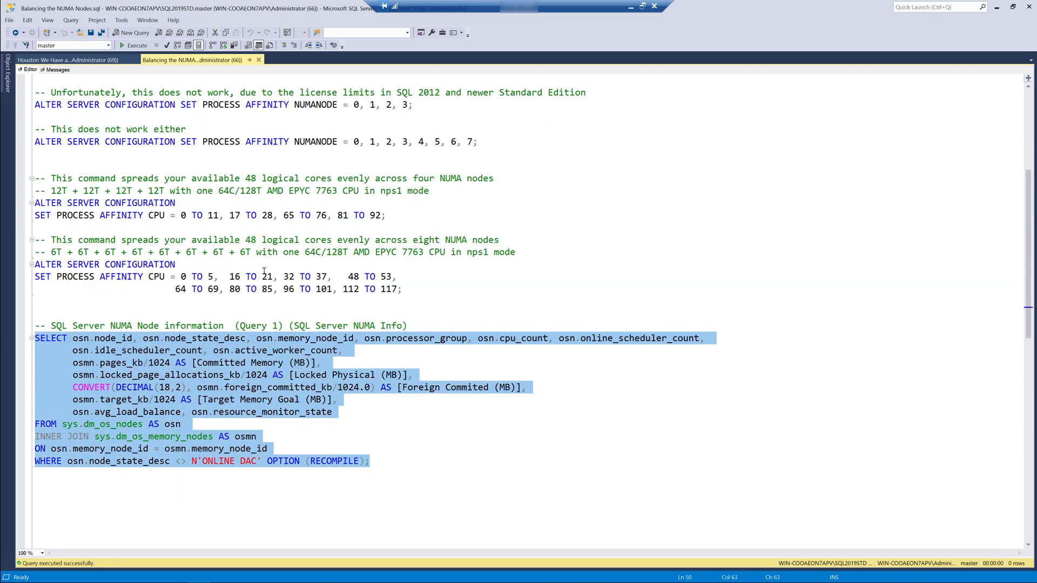
click(134, 45)
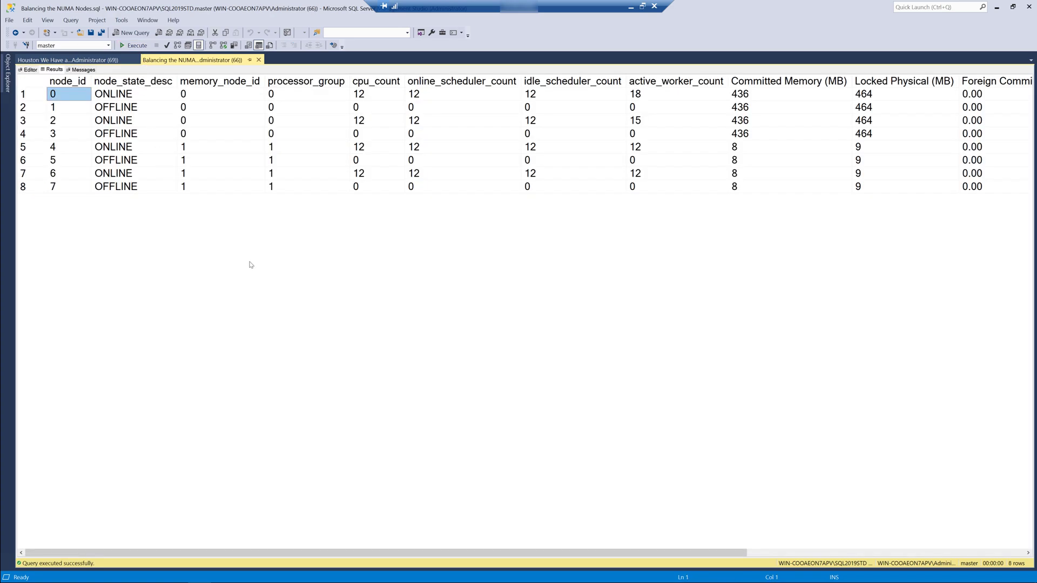
mouse_move(310, 134)
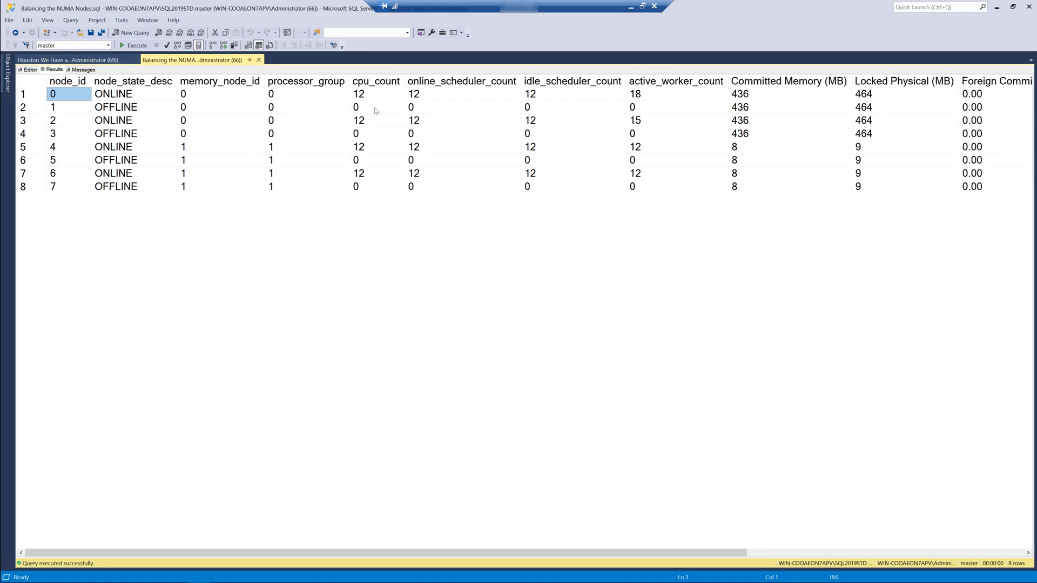
click(375, 93)
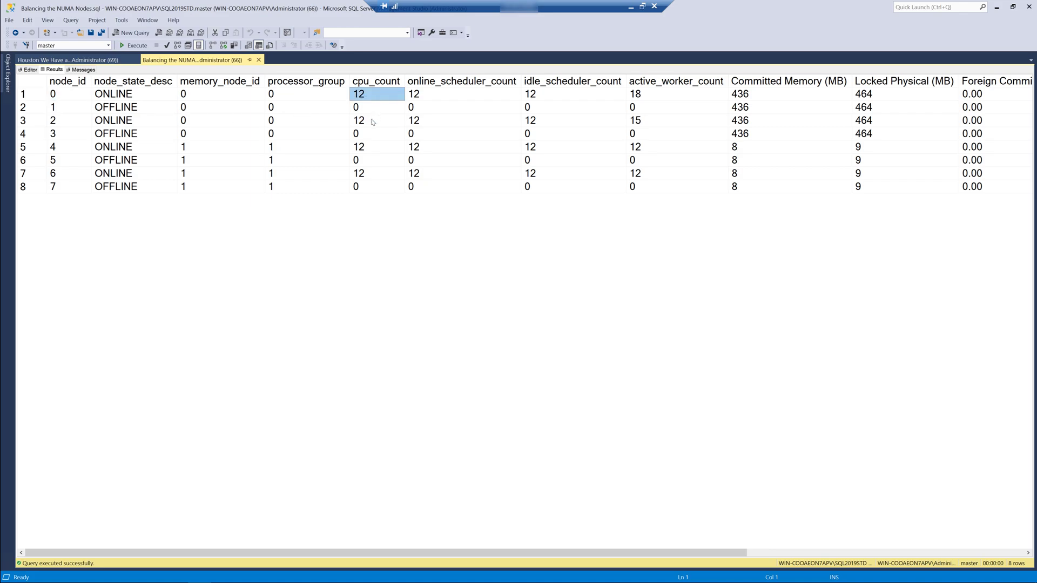
click(377, 146)
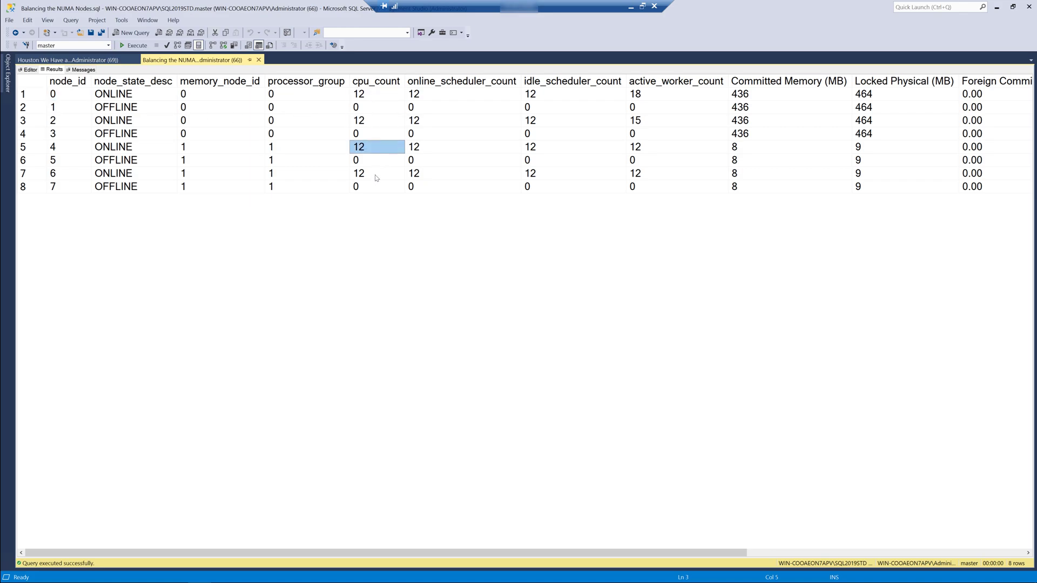
click(359, 173)
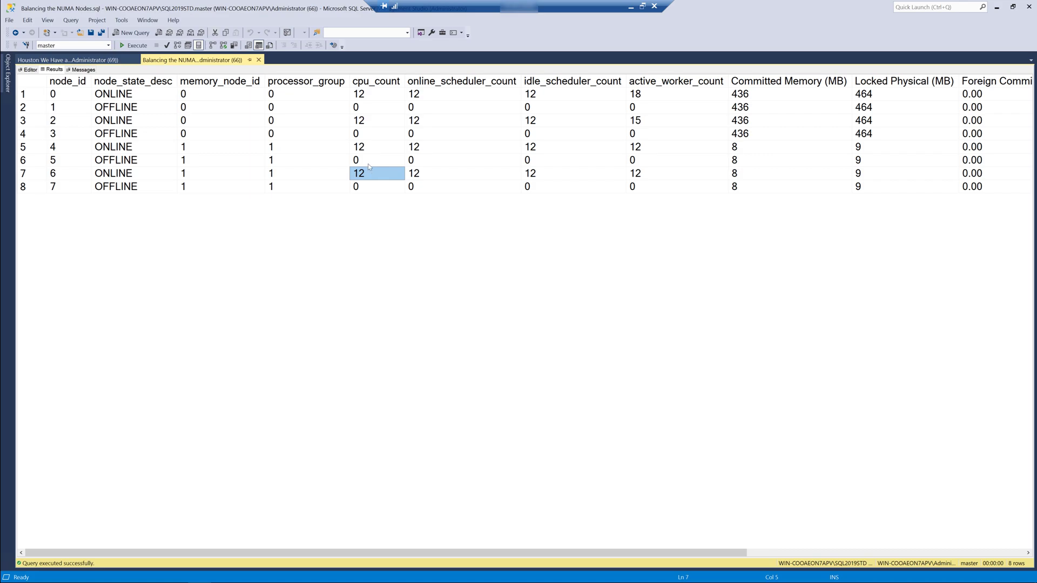
mouse_move(361, 160)
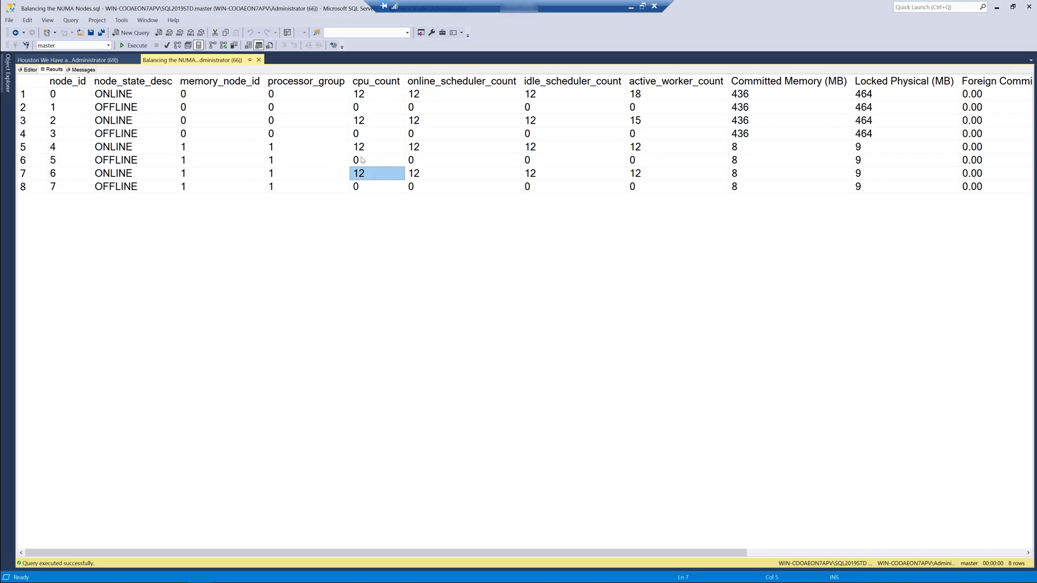
mouse_move(73, 59)
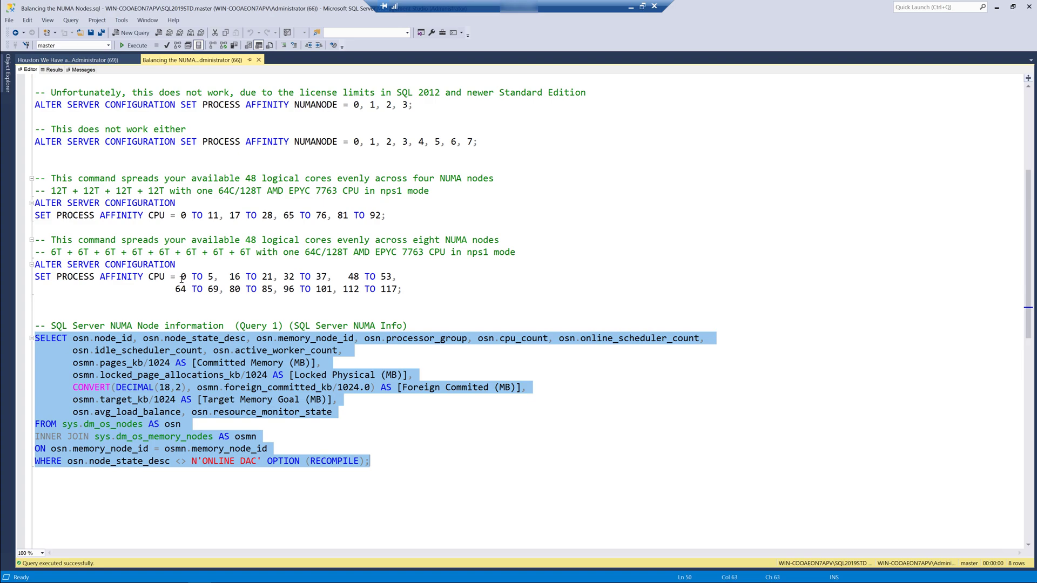
mouse_move(327, 268)
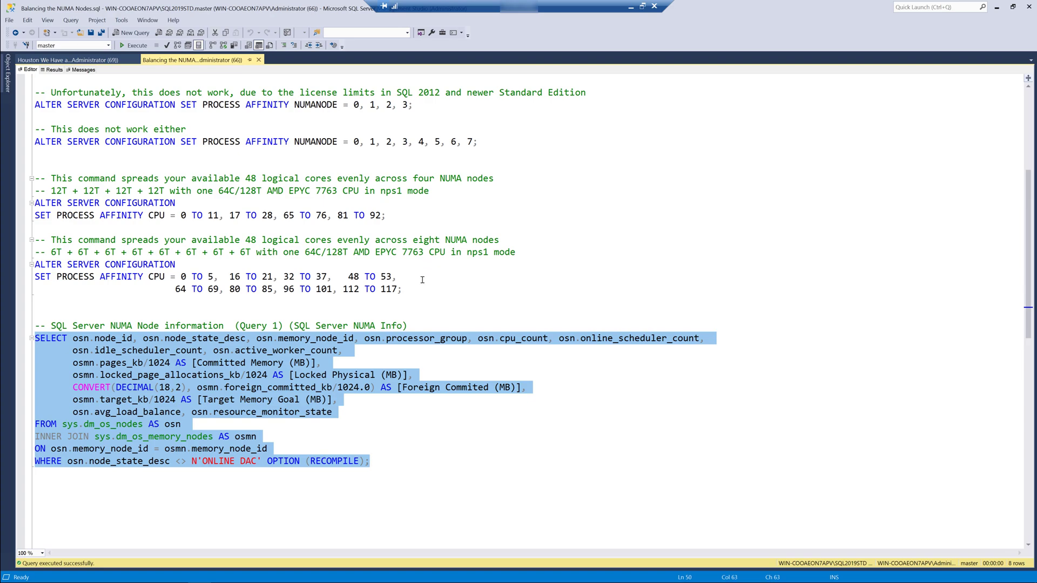
mouse_move(444, 265)
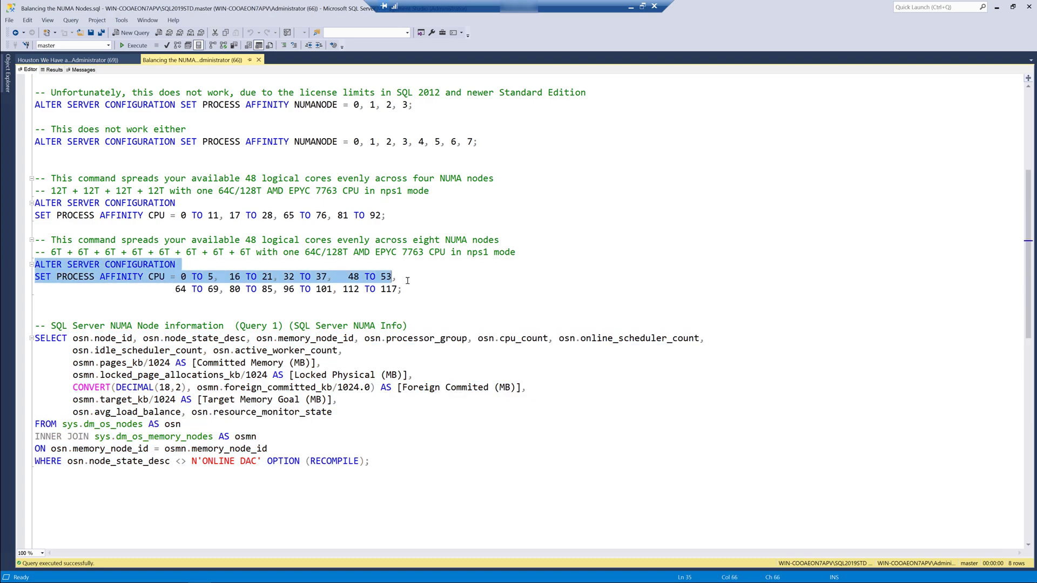
- Apply the eight-node PROCESS AFFINITY CPU command and rerun the NUMA query: all eight nodes with 6 CPUs each
click(133, 45)
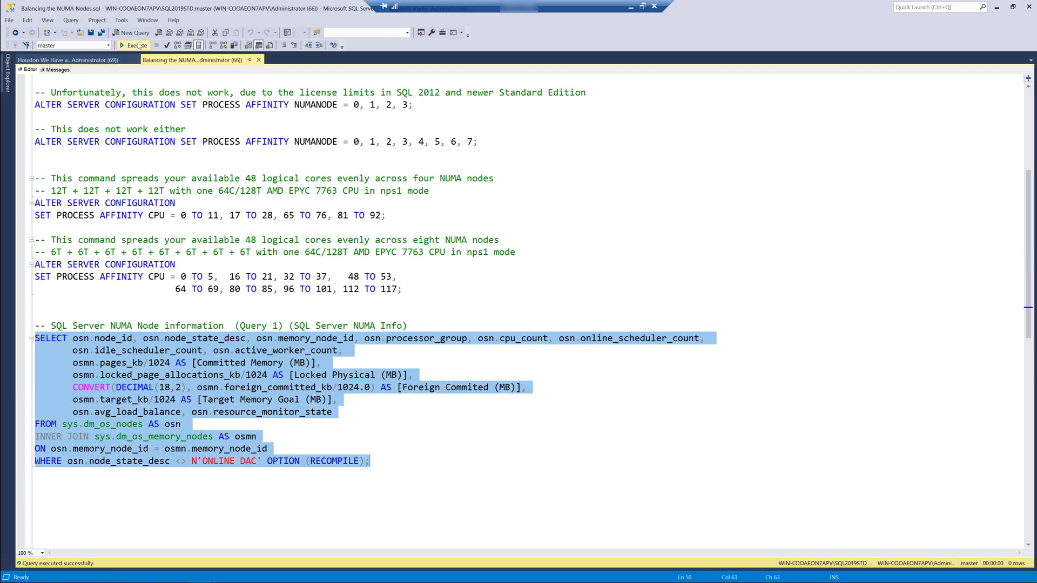
click(136, 45)
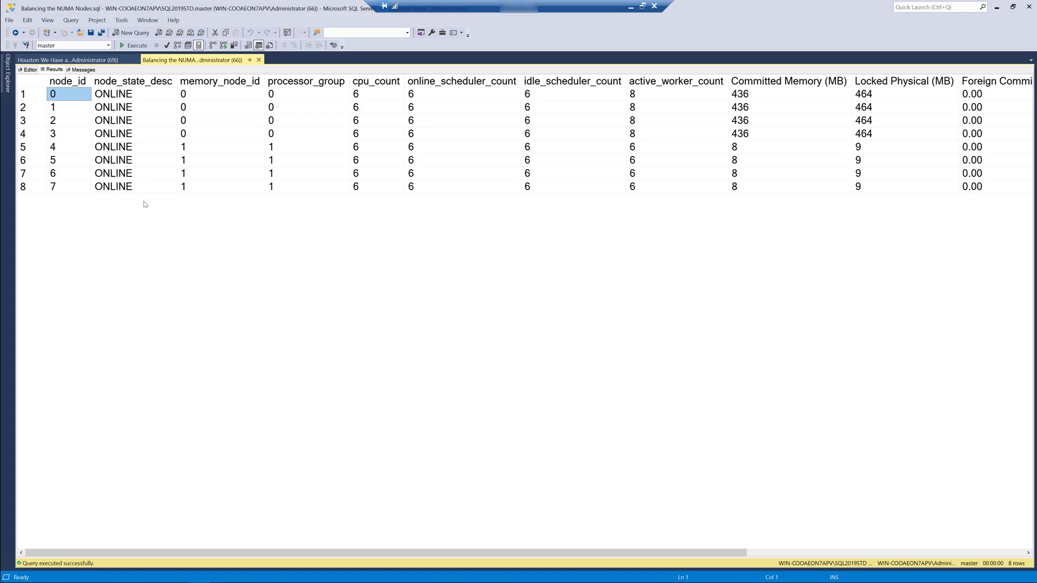
mouse_move(314, 120)
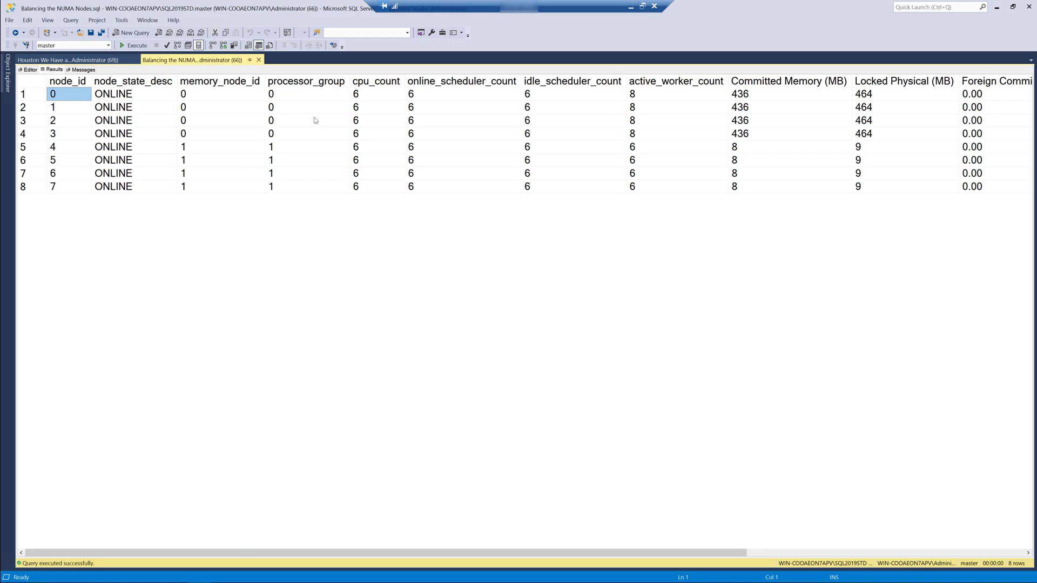
mouse_move(324, 219)
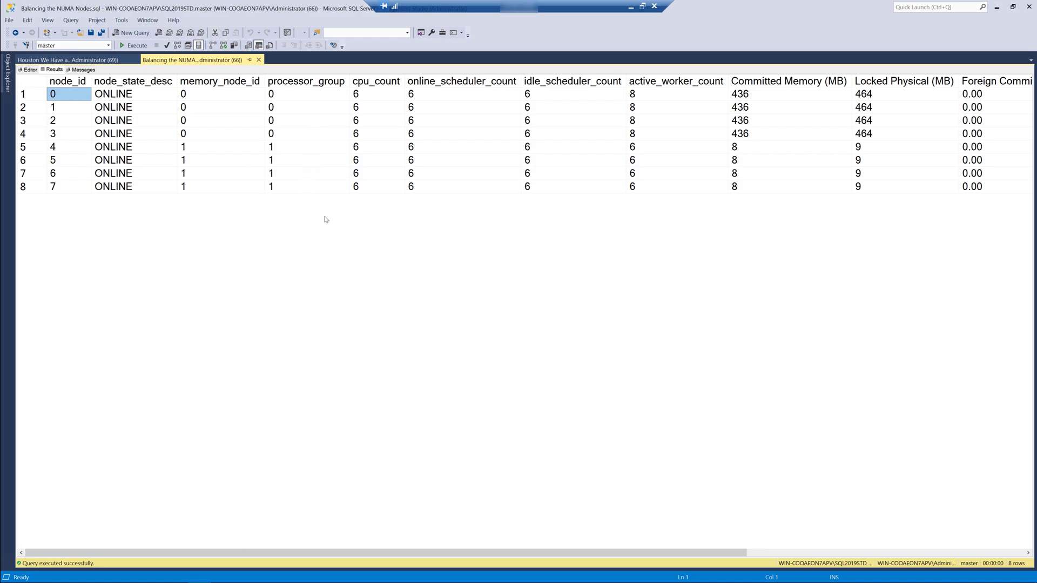
mouse_move(328, 237)
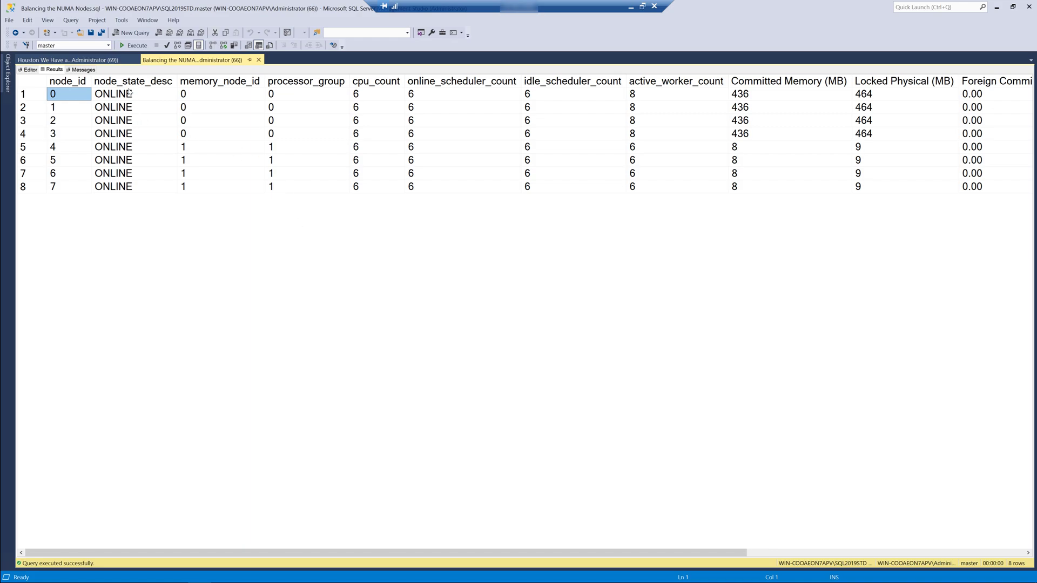
- Switch to the Houston We Have a NUMA Problem script after confirming eight ONLINE nodes with six CPUs each
click(66, 59)
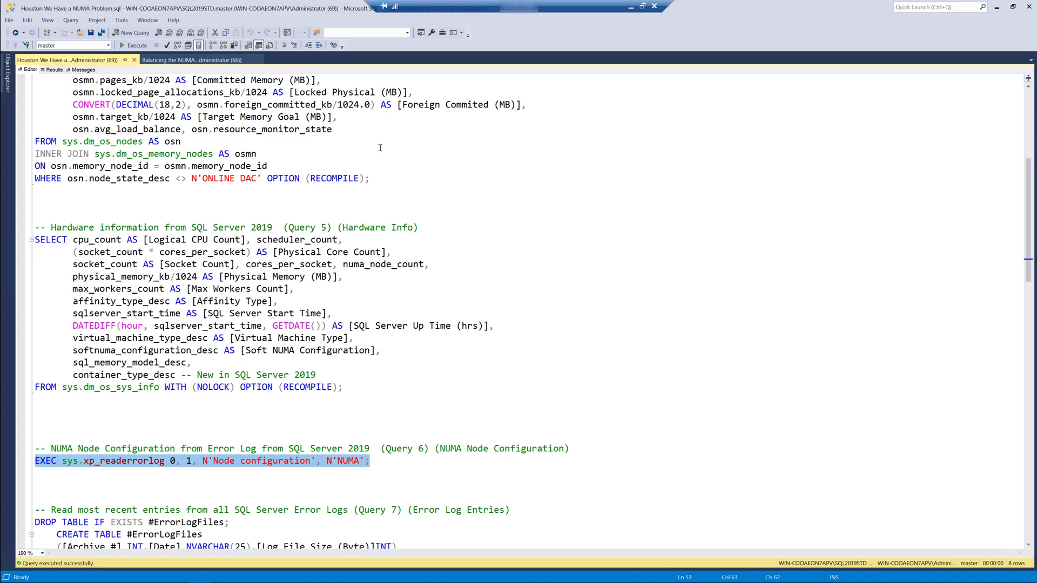
mouse_move(379, 160)
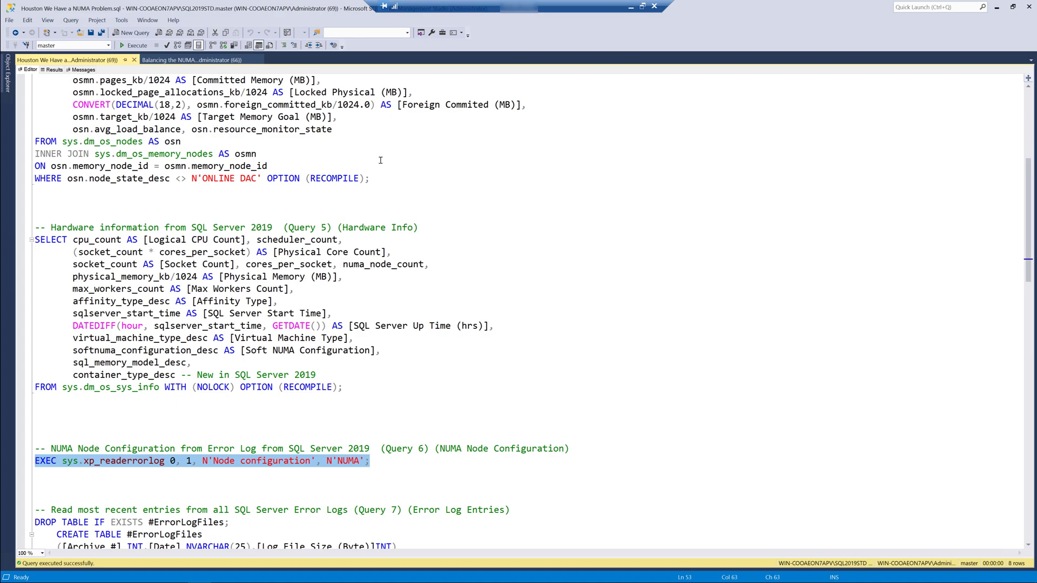
mouse_move(415, 181)
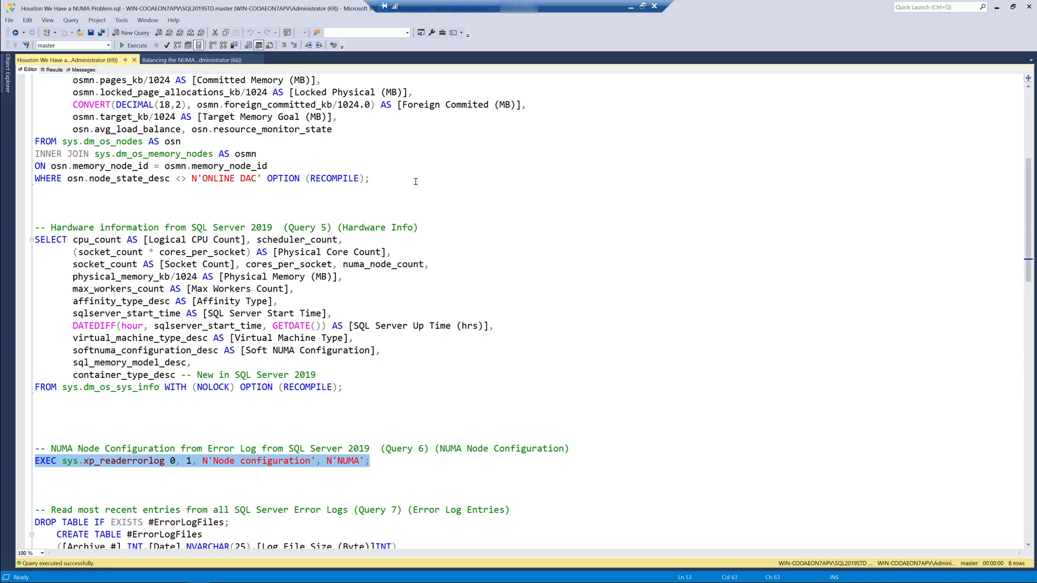
mouse_move(472, 198)
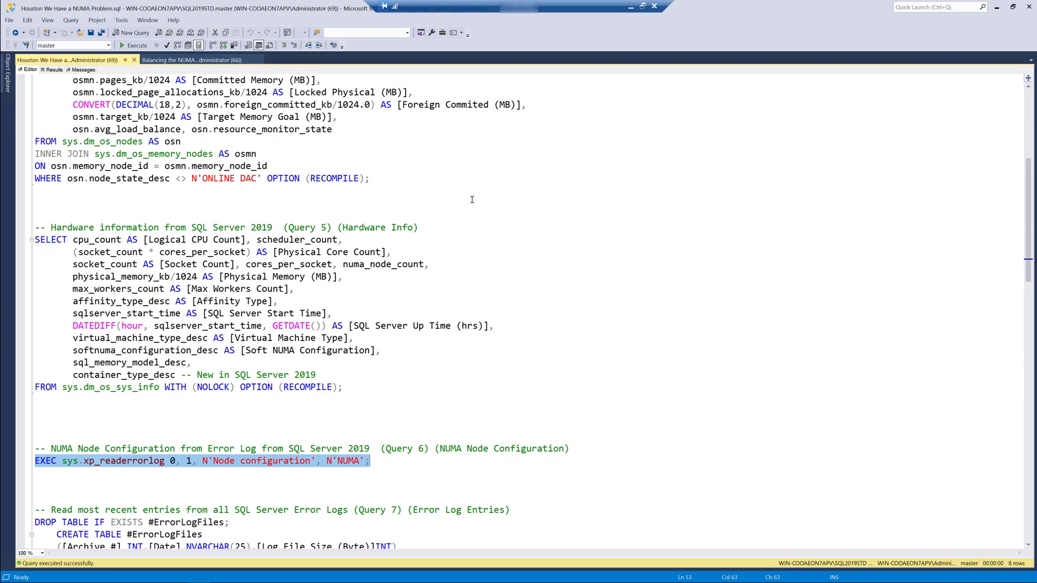
mouse_move(473, 181)
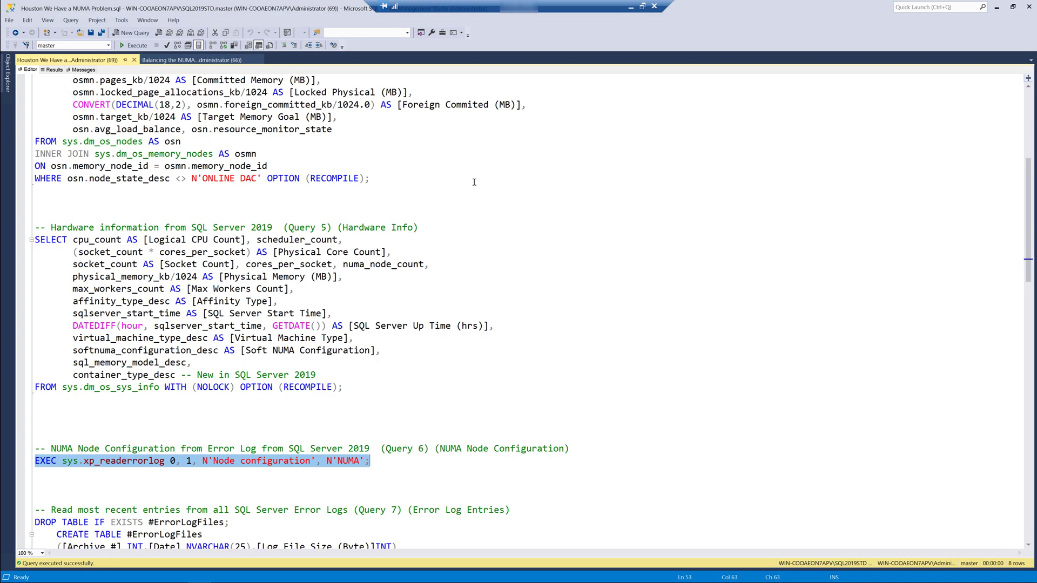
mouse_move(471, 189)
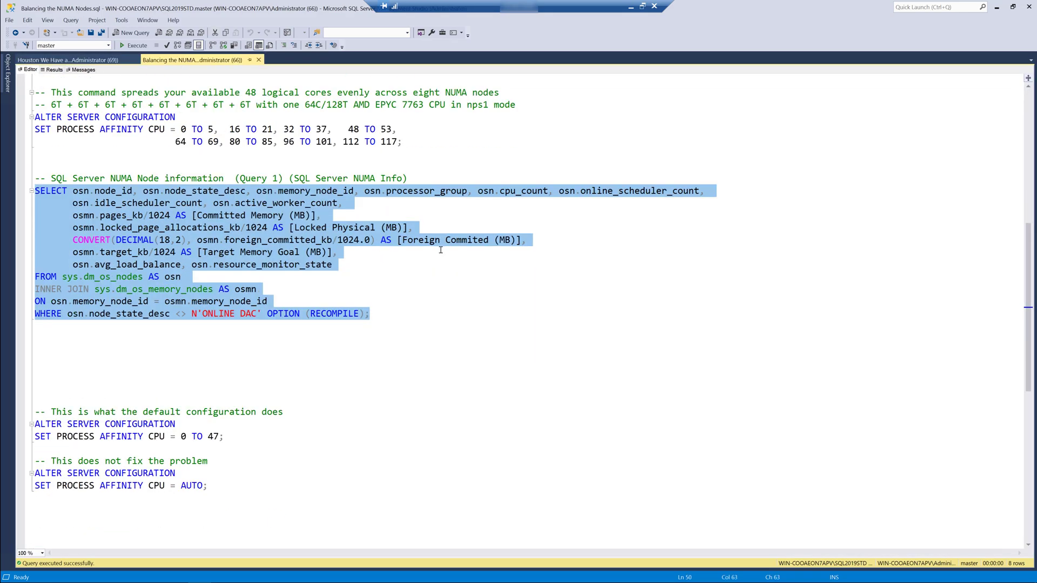
- Execute SET PROCESS AFFINITY CPU = AUTO, then rerun the NUMA node information query
scroll(down, 3)
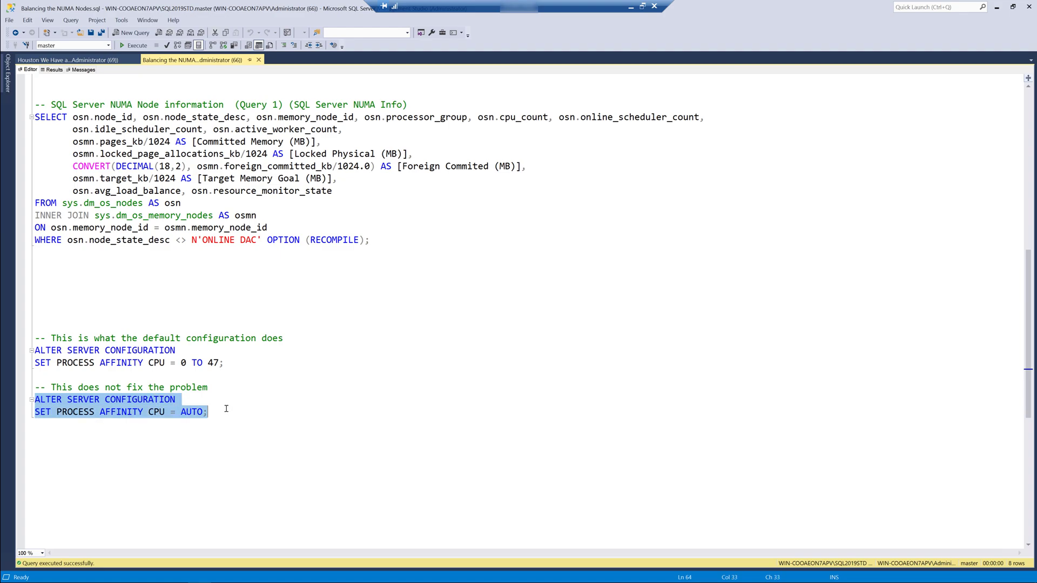
click(135, 45)
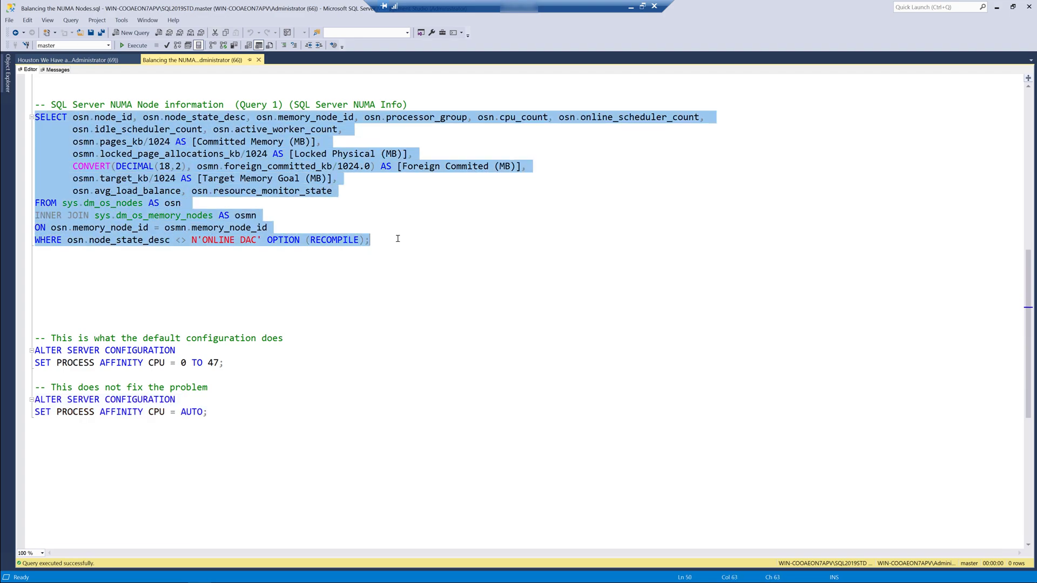
click(135, 45)
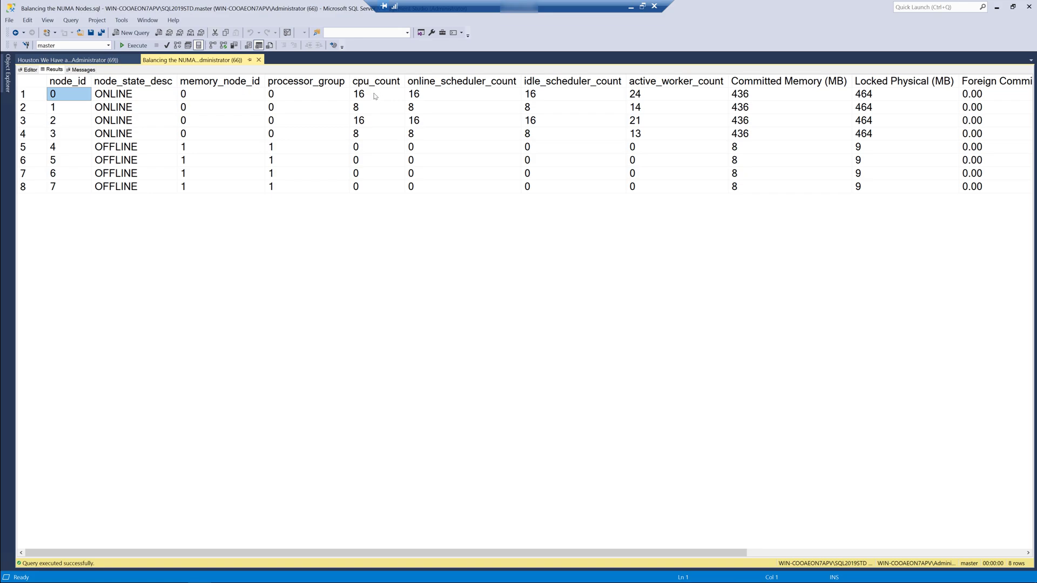
mouse_move(342, 124)
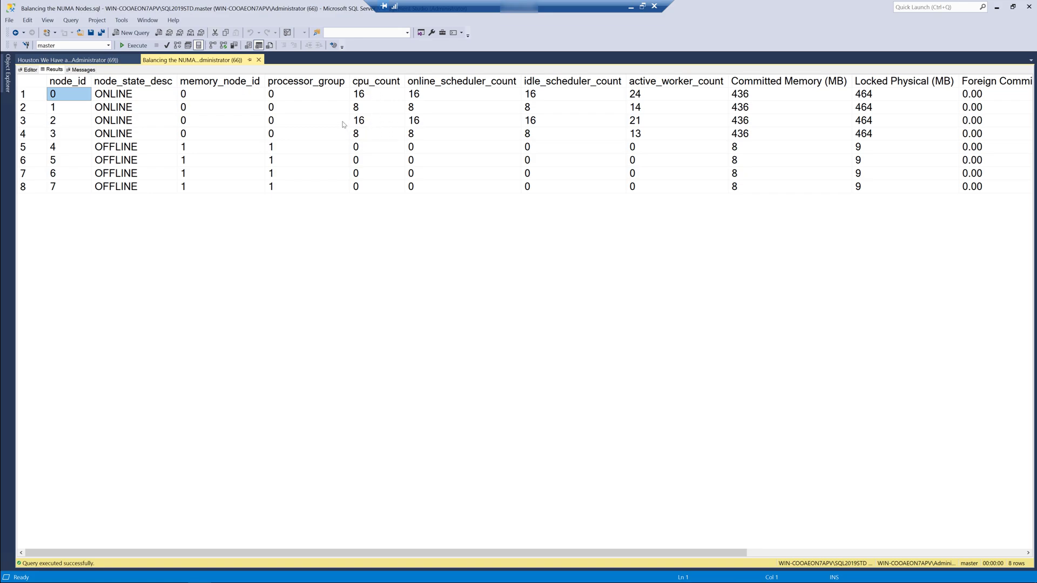